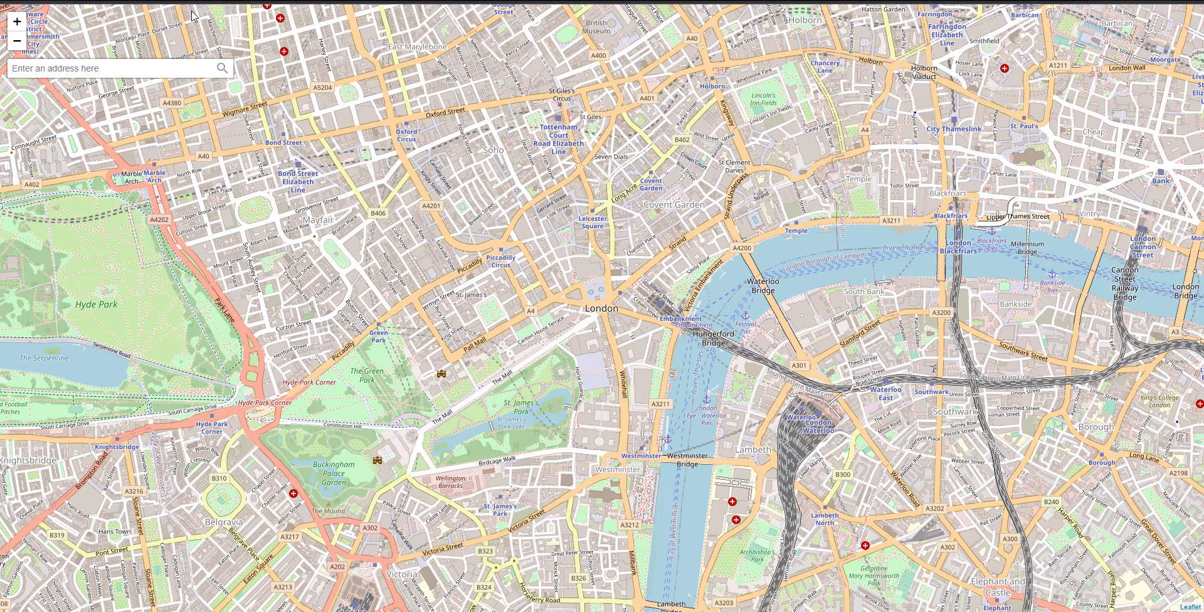
{"action": "mouse_move", "coordinate": [271, 133]}
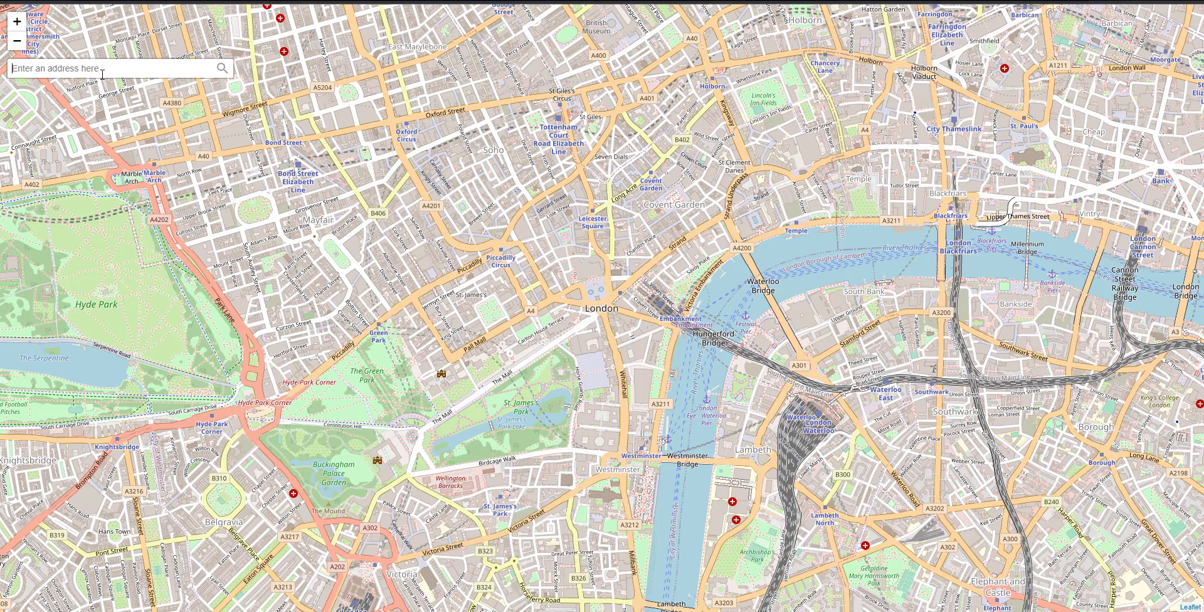
- Search 'LO', choose London Eye Court, start another search and pan around the placed marker
{"action": "type", "text": "LOndon eye"}
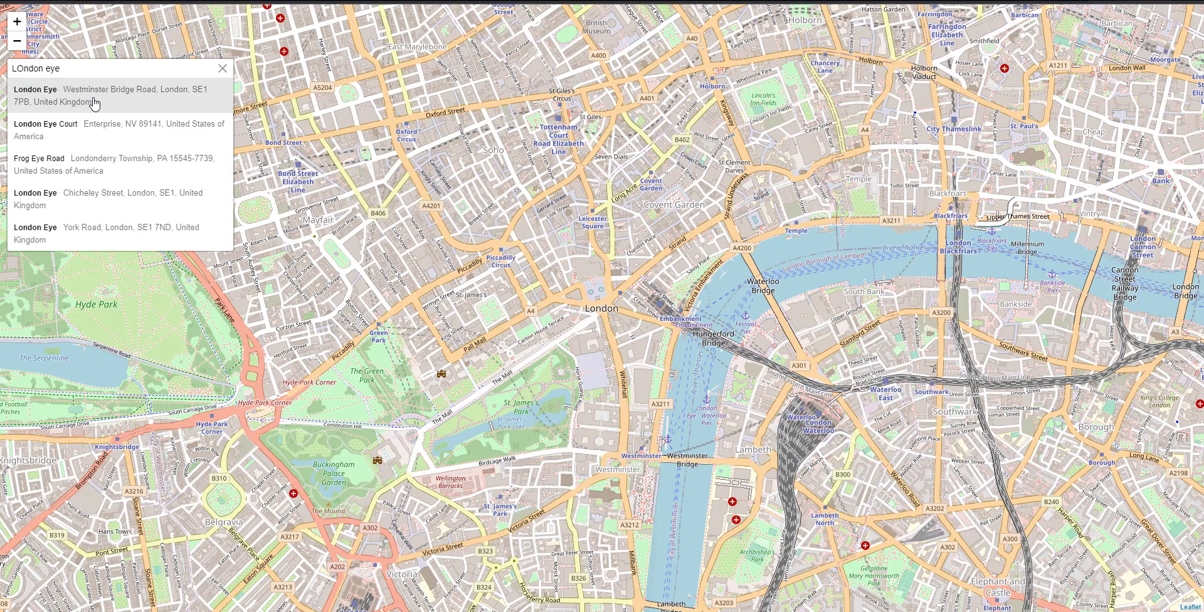
{"action": "left_click", "coordinate": [115, 96]}
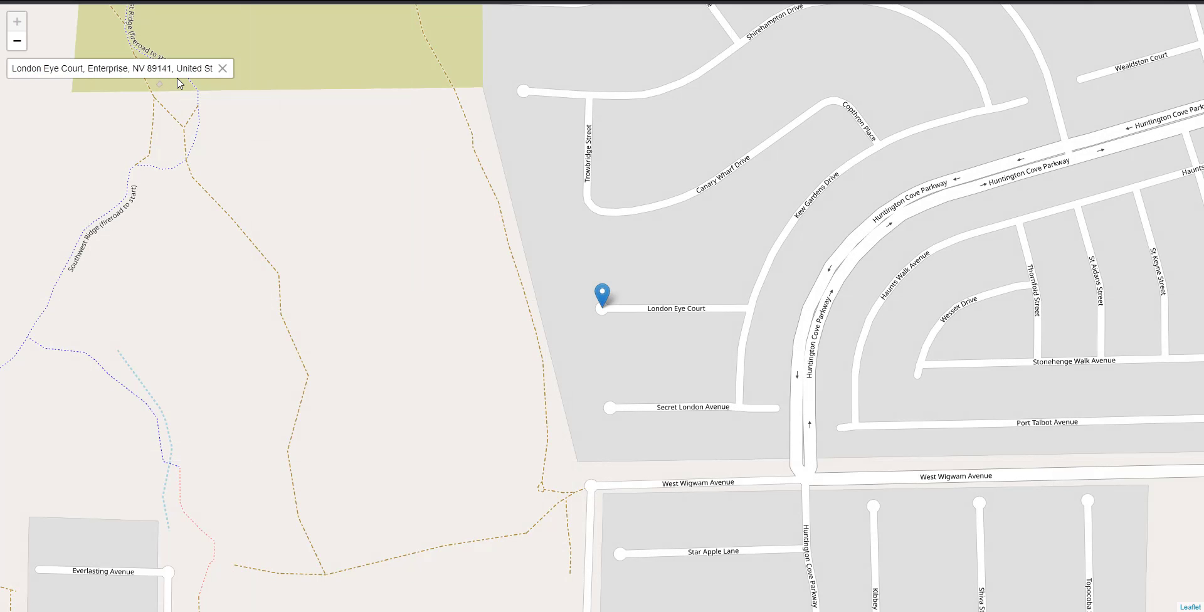
{"action": "left_click", "coordinate": [223, 68]}
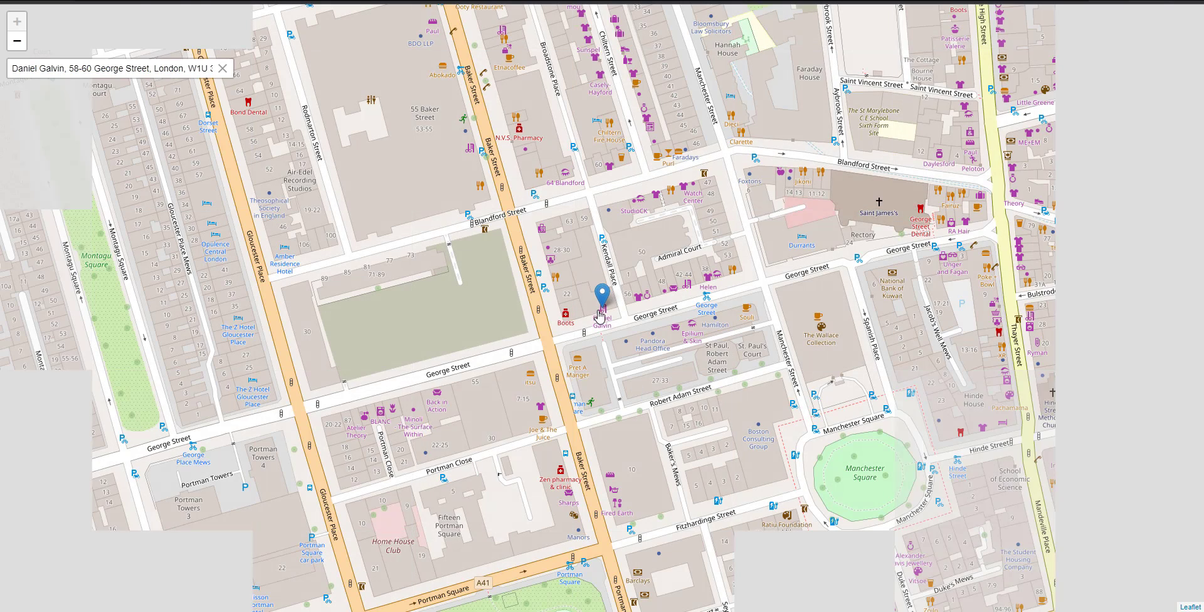
{"action": "left_click_drag", "start_coordinate": [603, 315], "coordinate": [477, 391]}
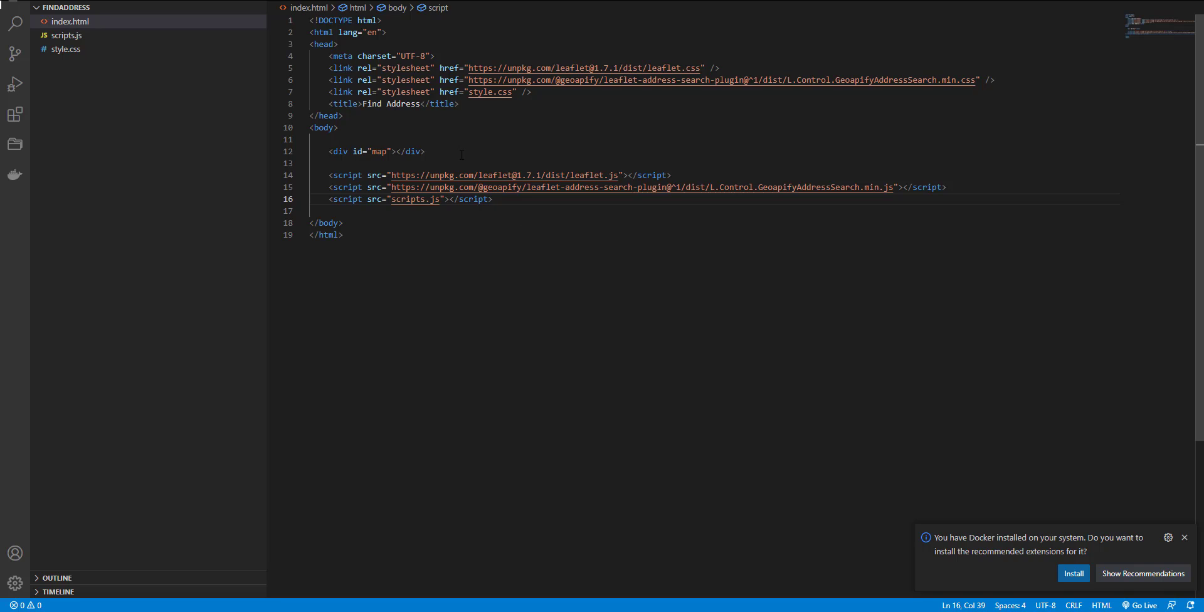
- Review the map div in index.html and style.css, then place the cursor on line 13 of scripts.js
{"action": "left_click", "coordinate": [435, 152]}
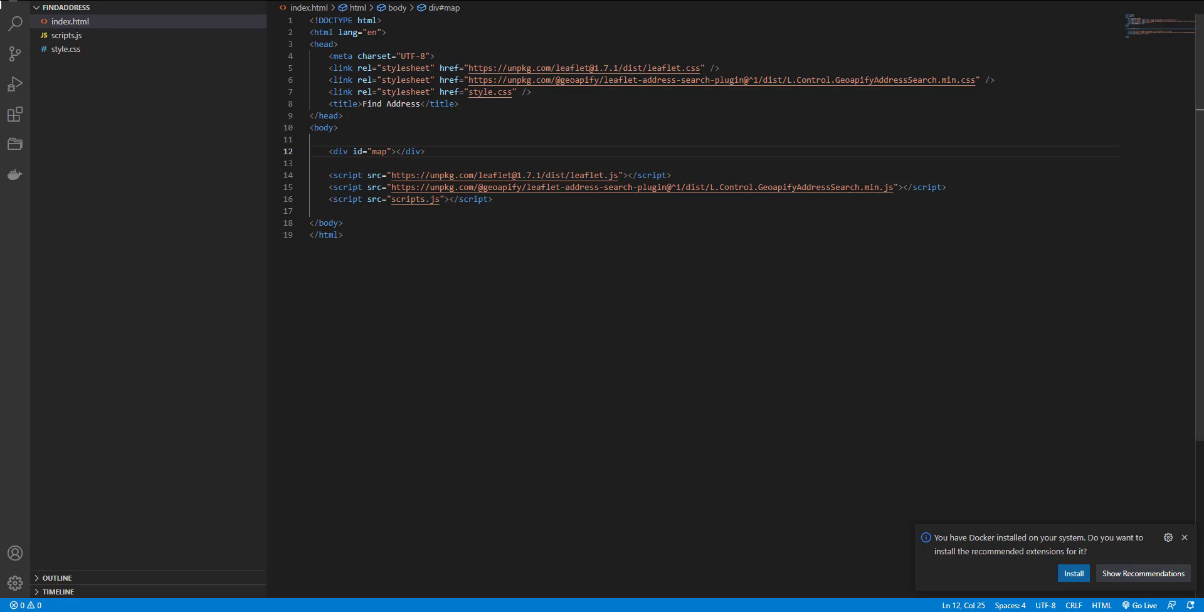
{"action": "left_click", "coordinate": [66, 49]}
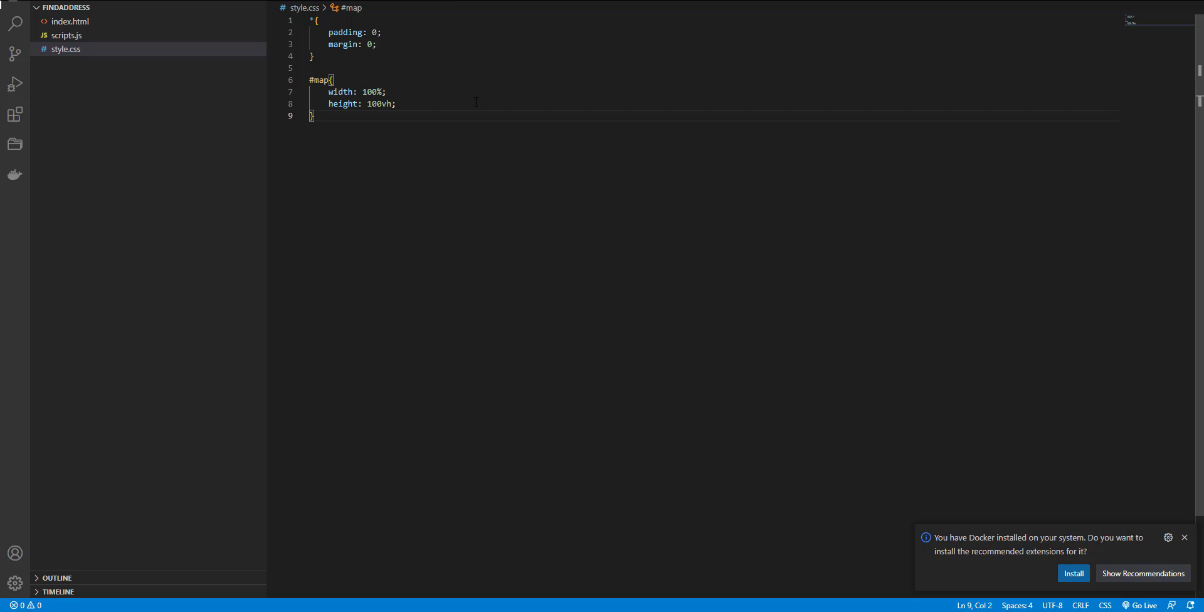
{"action": "left_click", "coordinate": [67, 35]}
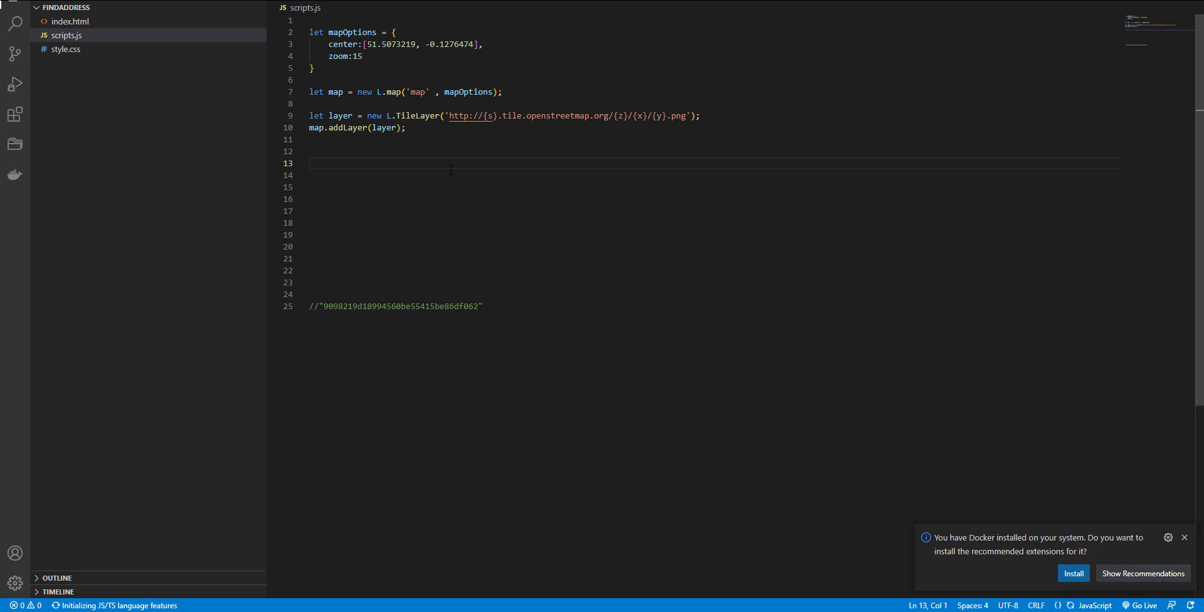
{"action": "left_click", "coordinate": [309, 163]}
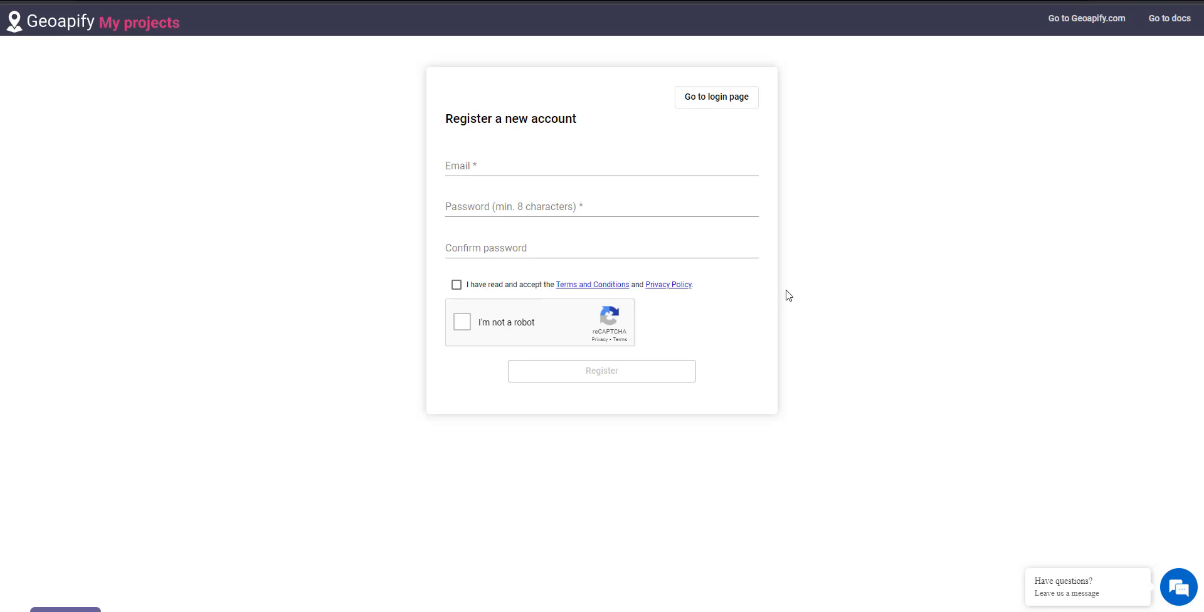
{"action": "mouse_move", "coordinate": [744, 330]}
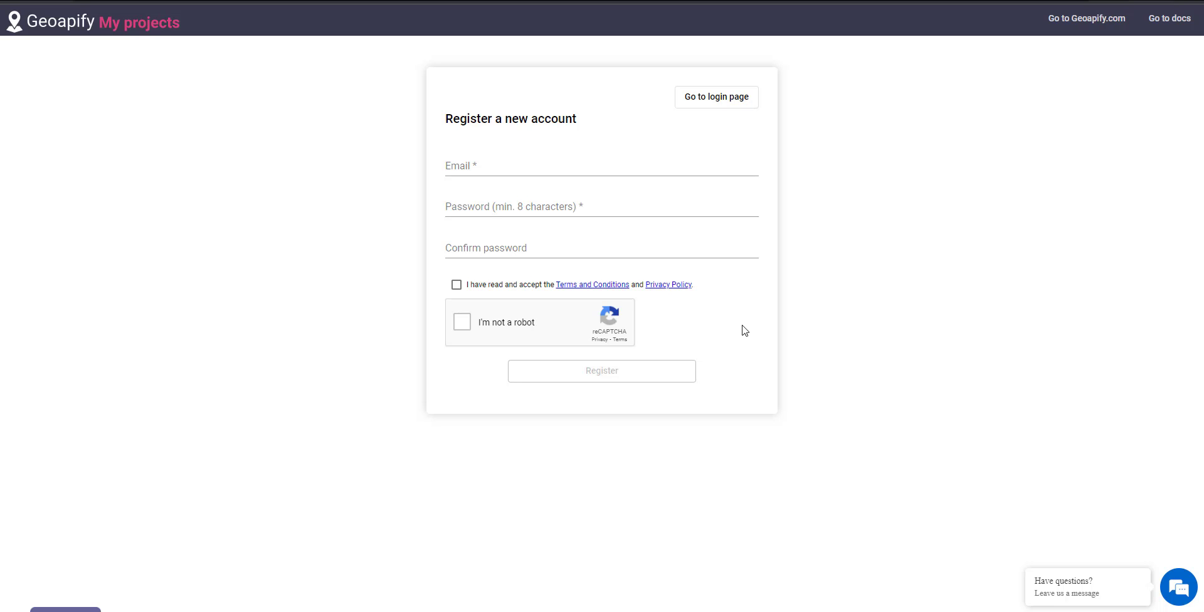
{"action": "mouse_move", "coordinate": [496, 545]}
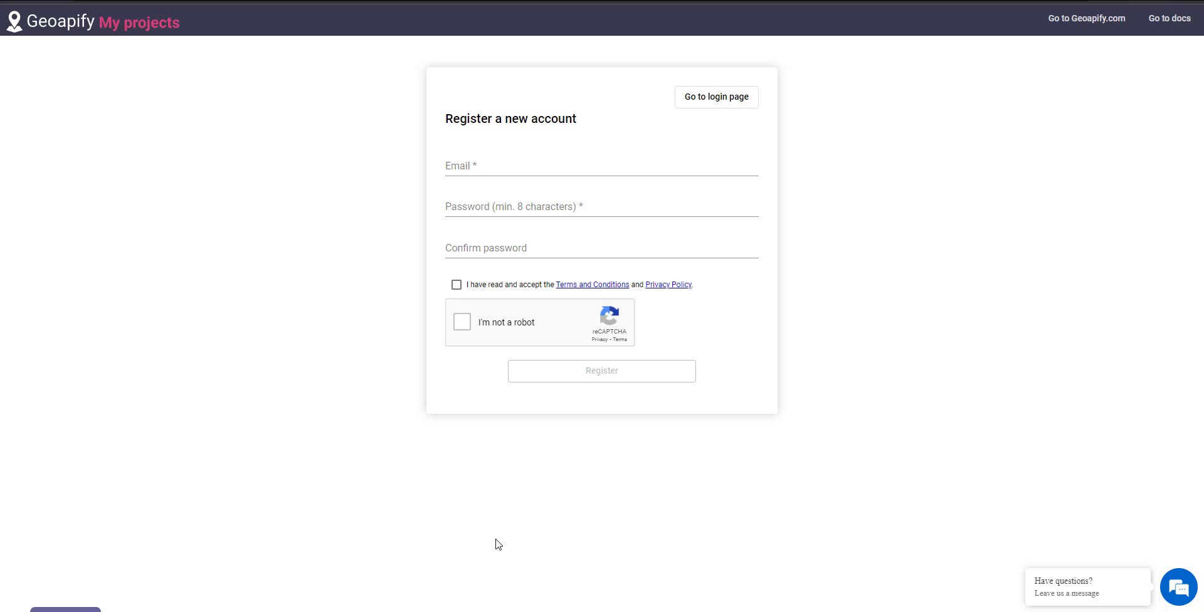
{"action": "mouse_move", "coordinate": [486, 562]}
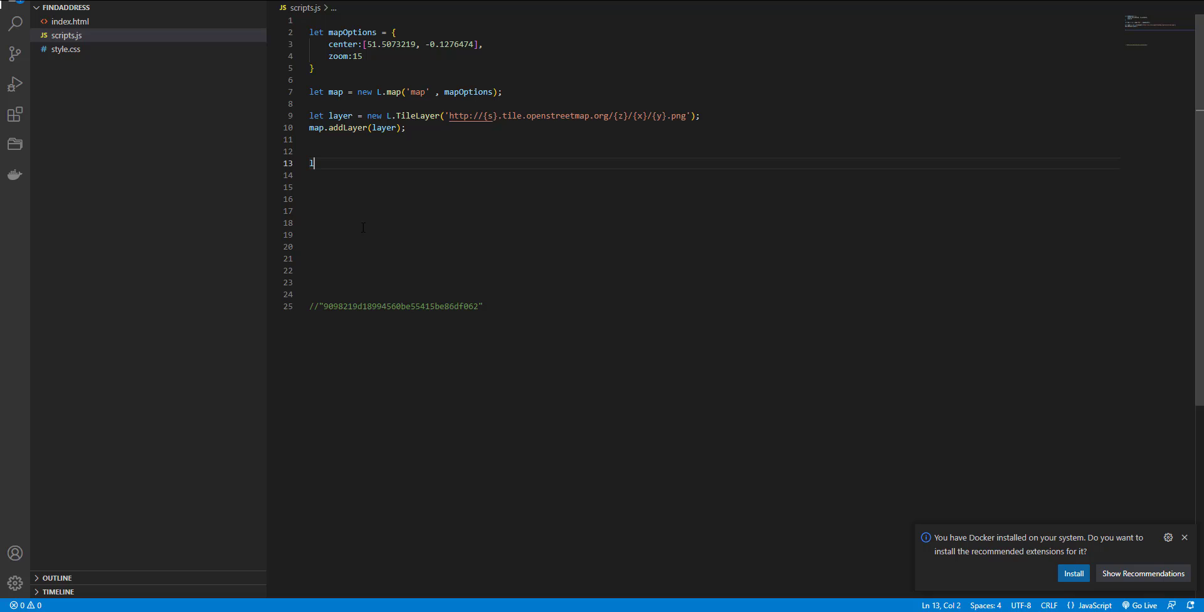
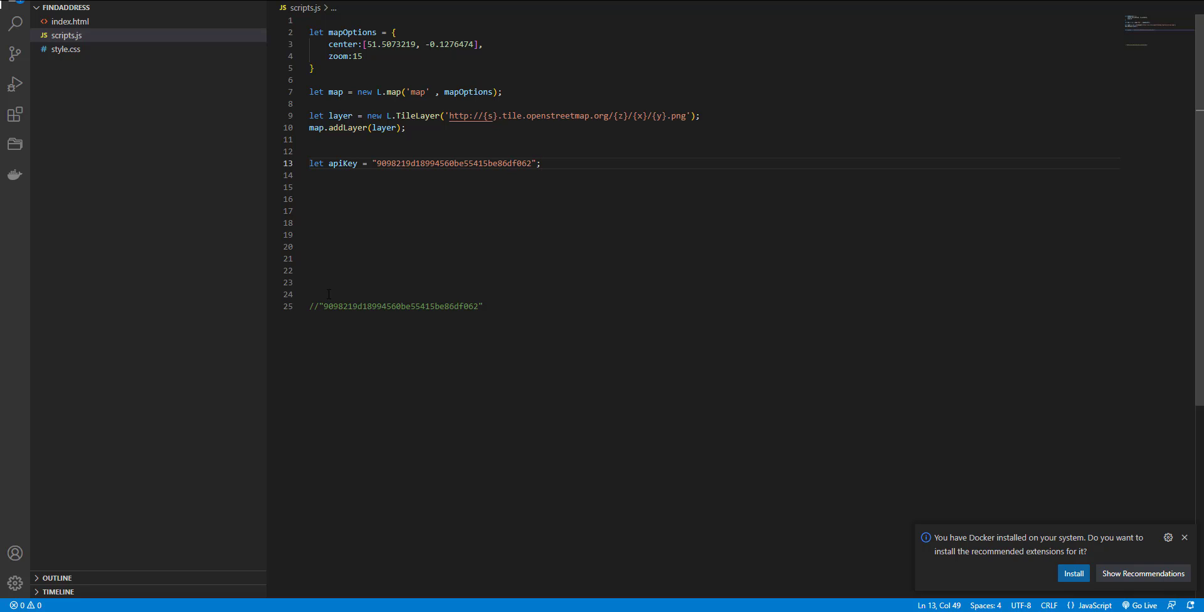
- Declare const addressSearchControl = L.control.addressSearch(apiKey, {}) with the options object spread over lines
{"action": "type", "text": "const"}
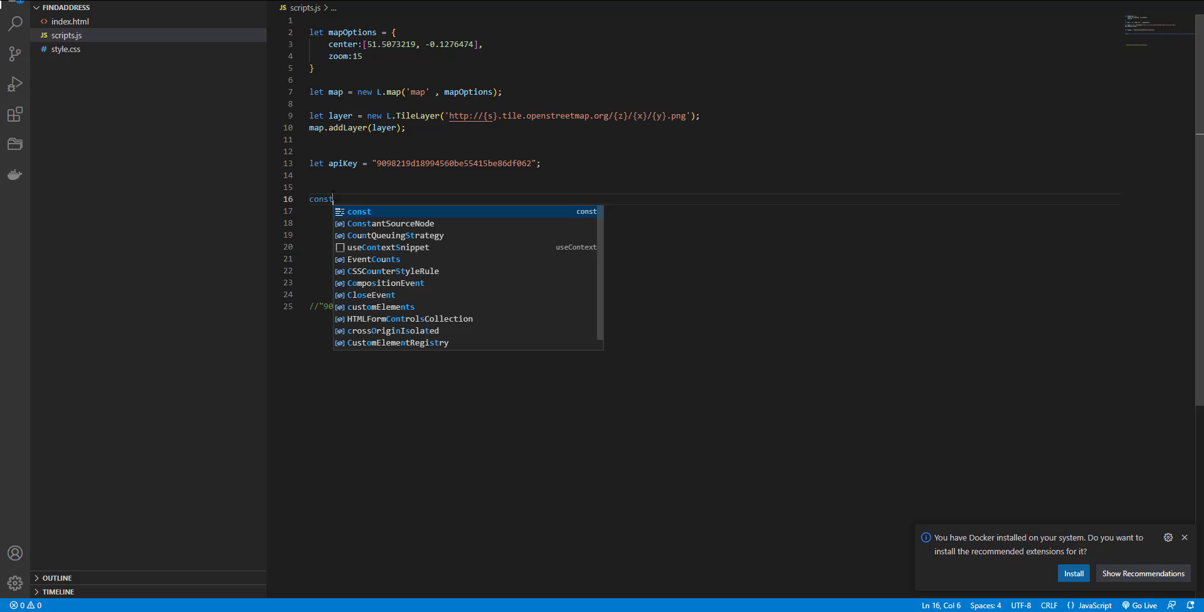
{"action": "type", "text": "addressSearchControl ="}
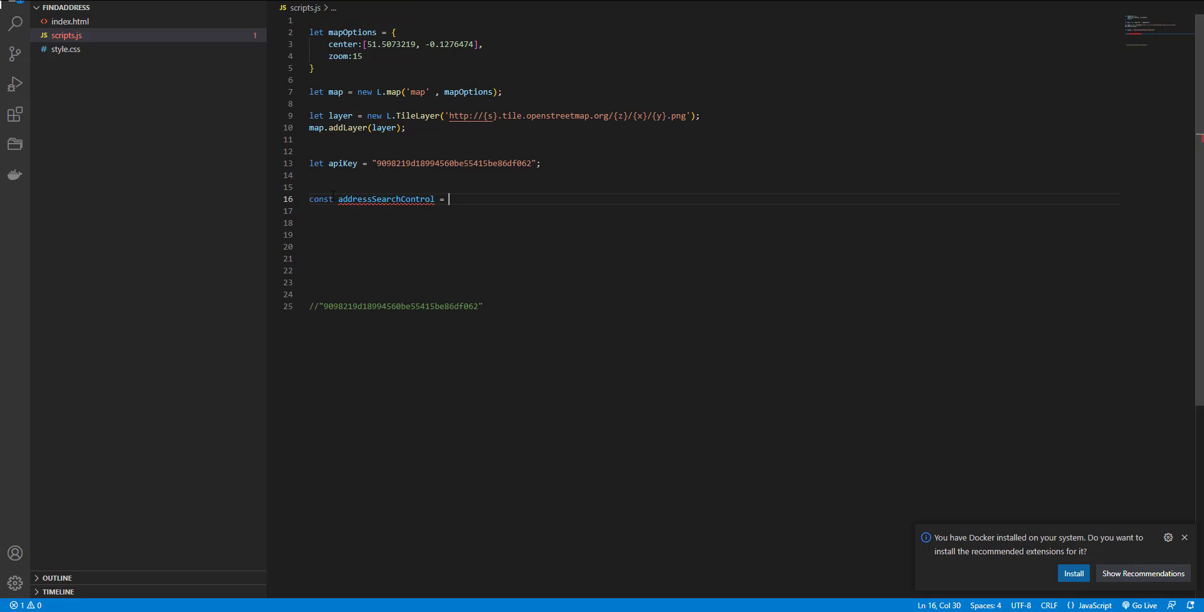
{"action": "type", "text": "L."}
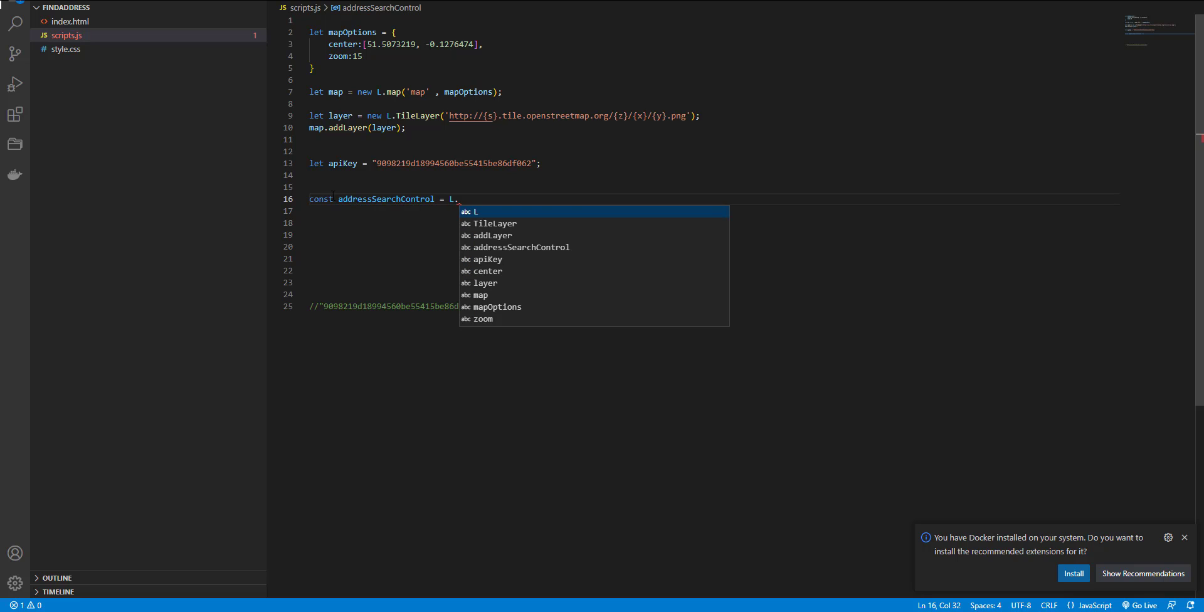
{"action": "type", "text": "control"}
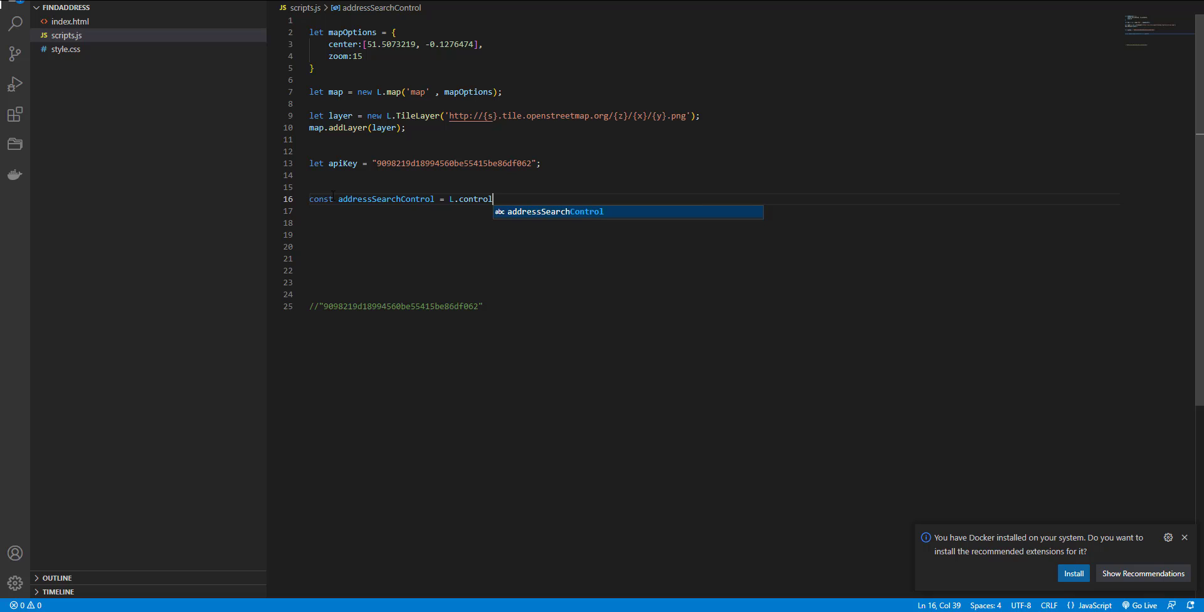
{"action": "type", "text": ".searc"}
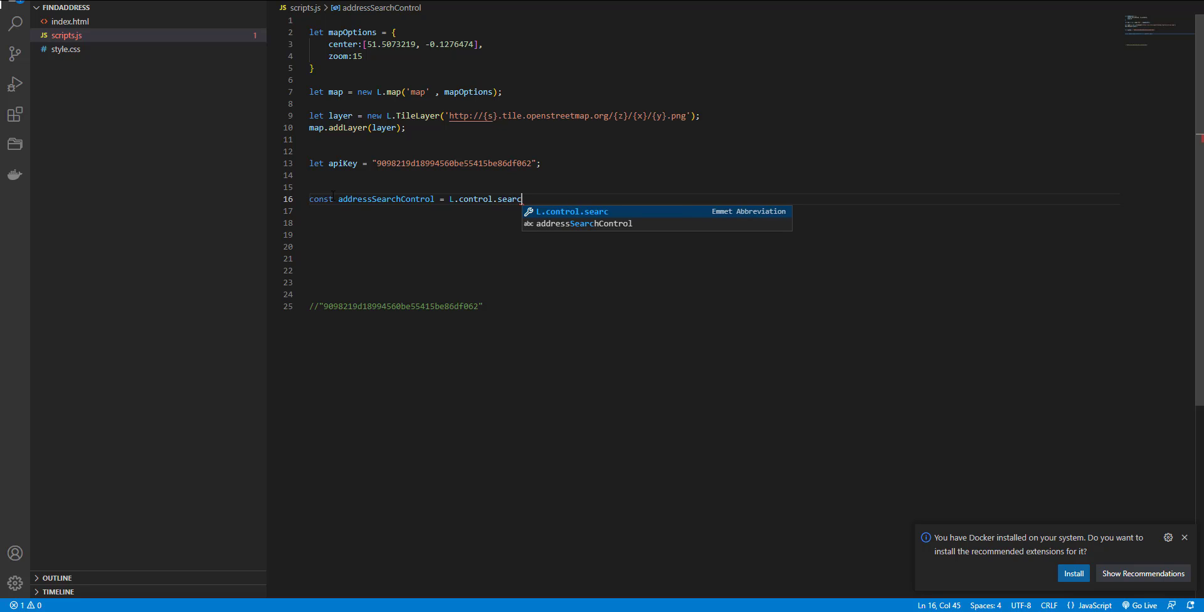
{"action": "type", "text": "hAddress"}
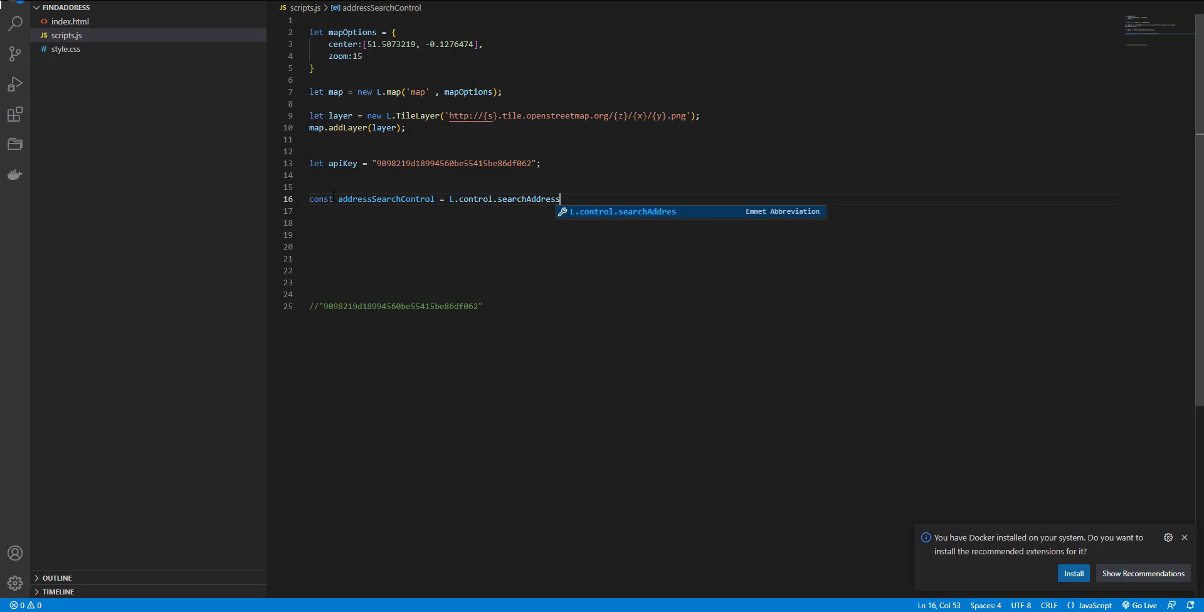
{"action": "type", "text": "s"}
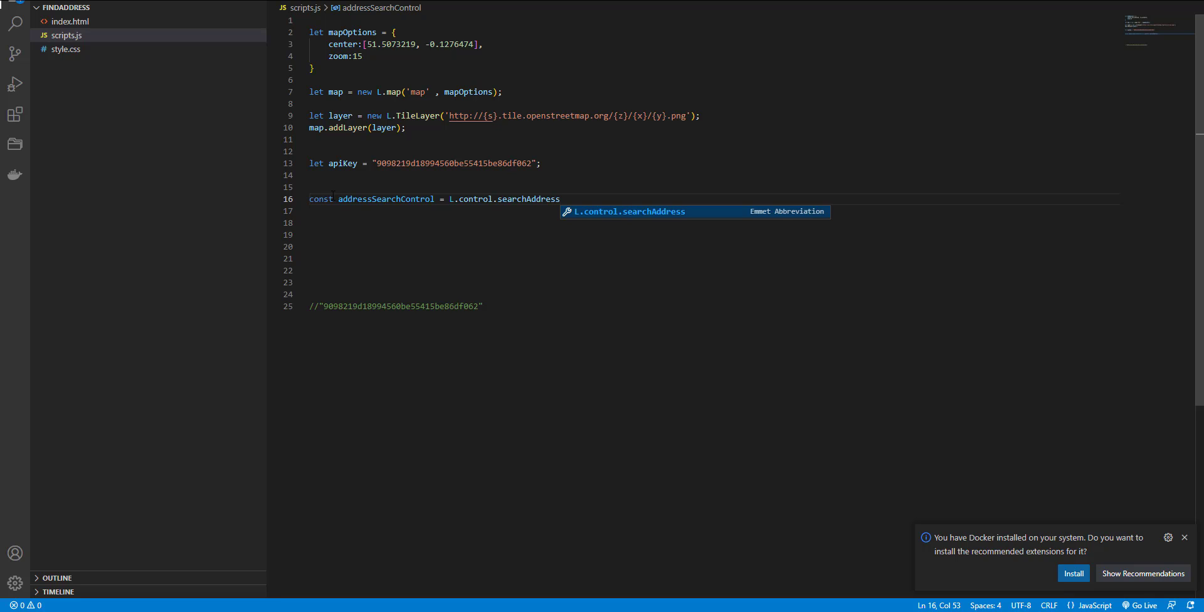
{"action": "mouse_move", "coordinate": [559, 200]}
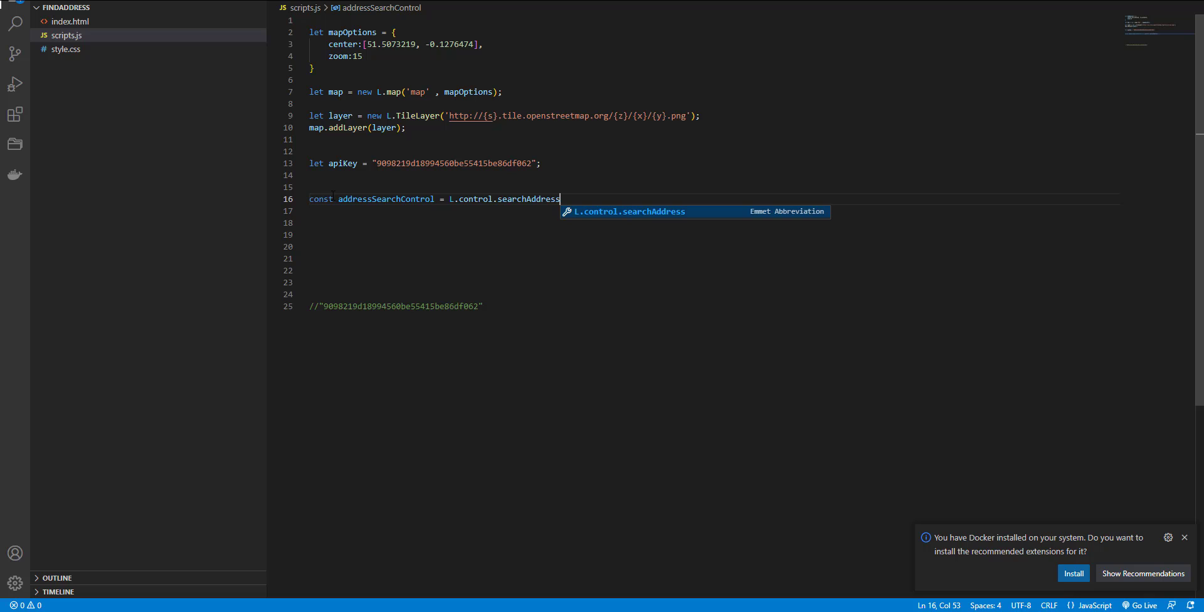
{"action": "key", "text": "Backspace"}
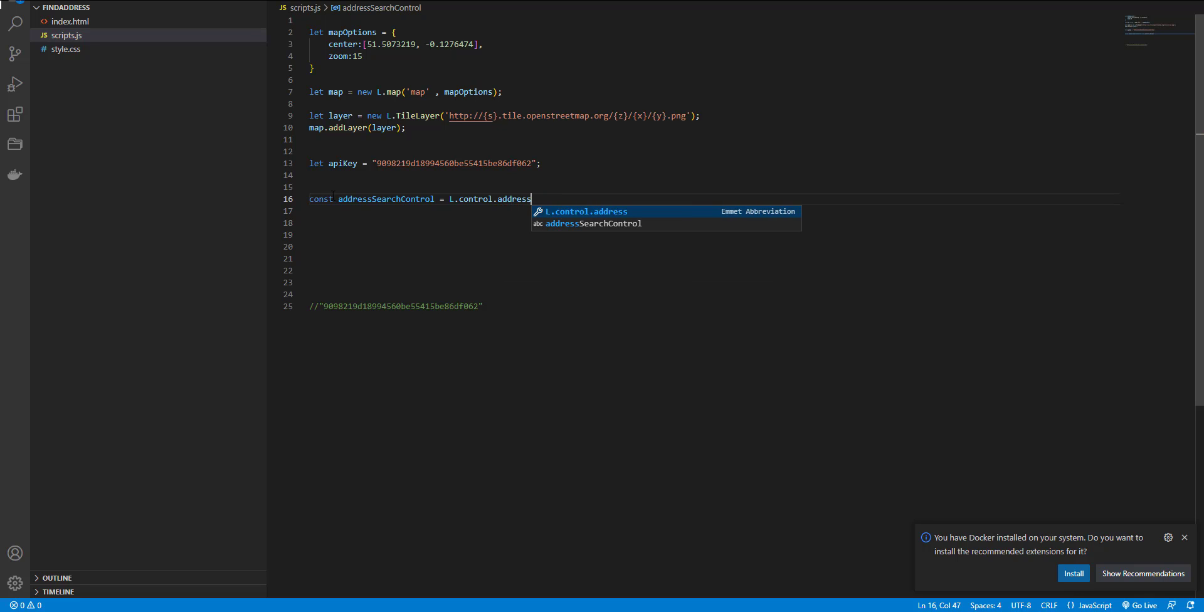
{"action": "type", "text": "Search"}
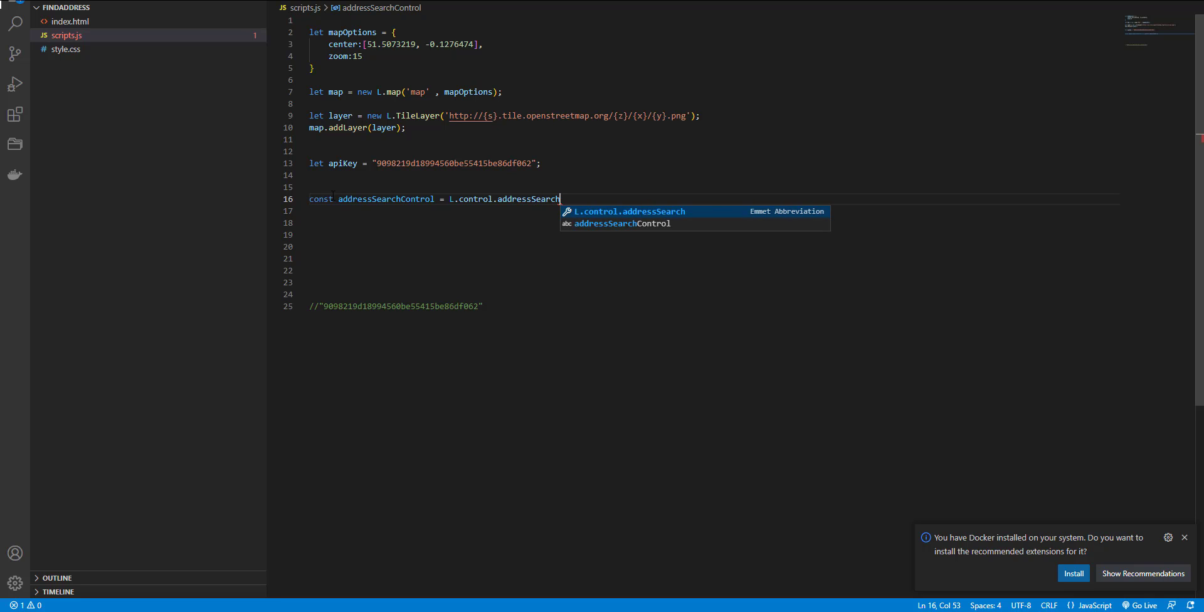
{"action": "type", "text": "(a"}
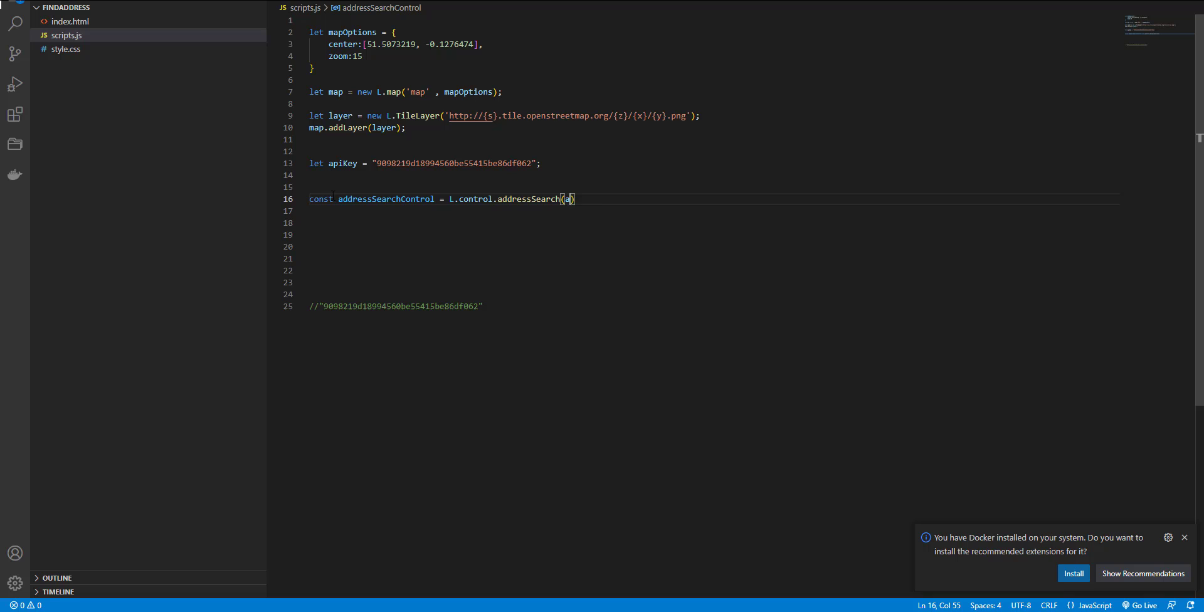
{"action": "type", "text": "piKey , {"}
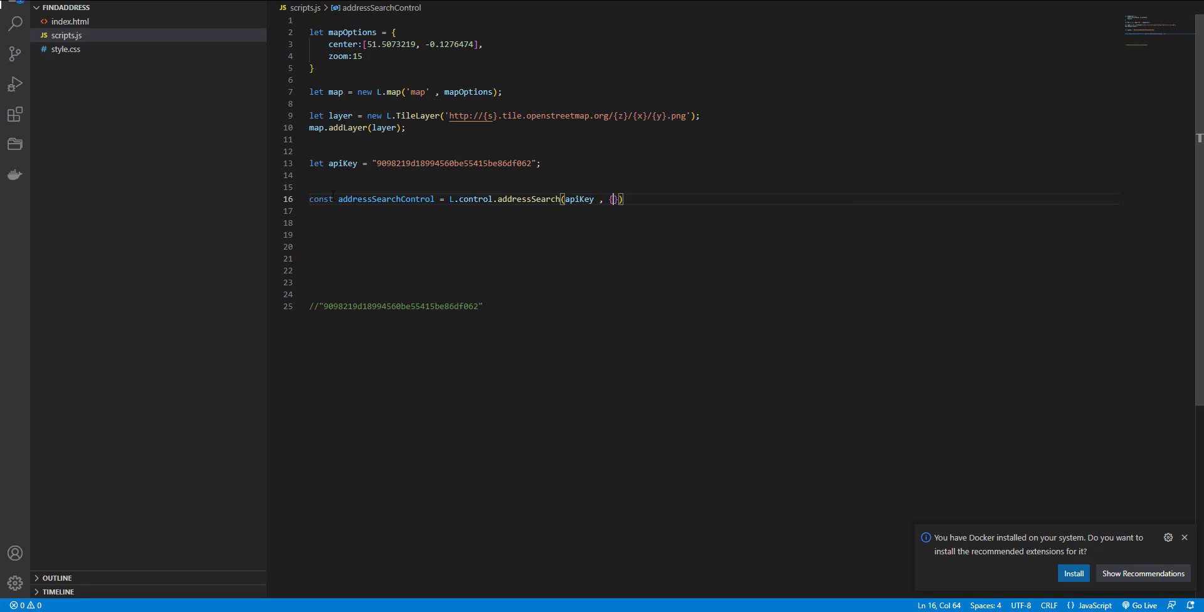
{"action": "key", "text": "Enter"}
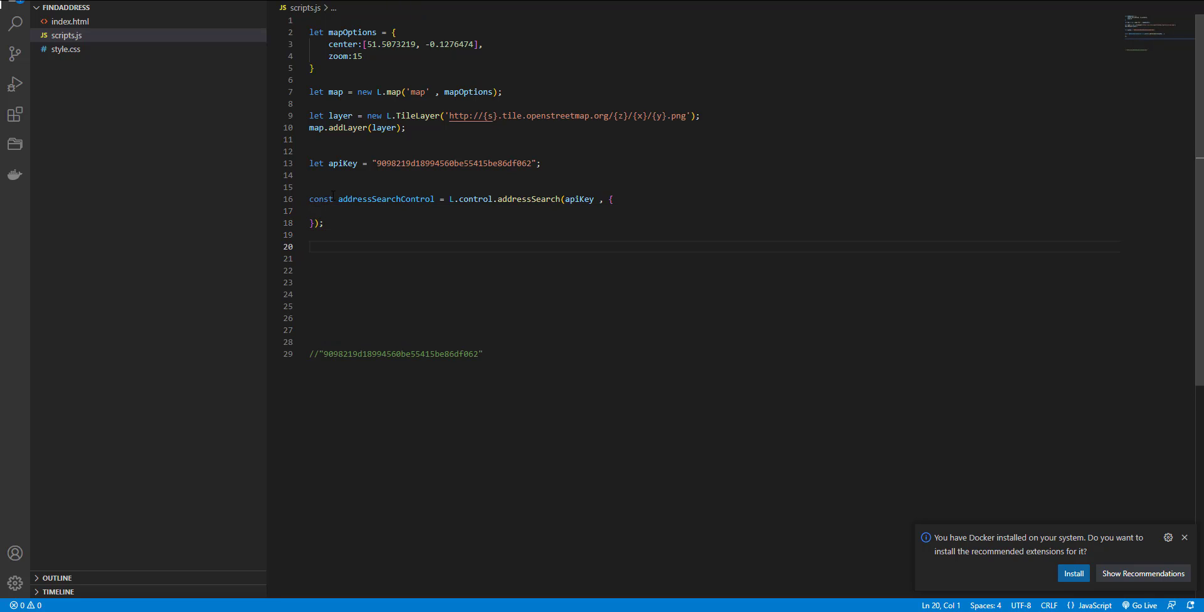
- Add the control to the map with map.addControl(addressSearchControl);
{"action": "left_click", "coordinate": [309, 247]}
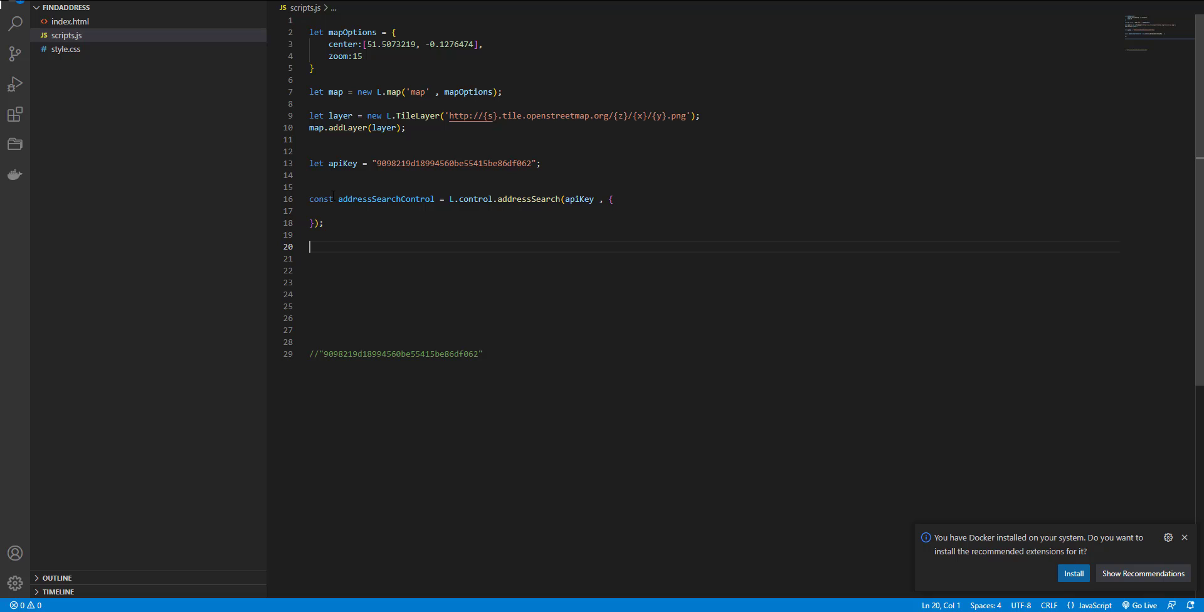
{"action": "type", "text": "map.add"}
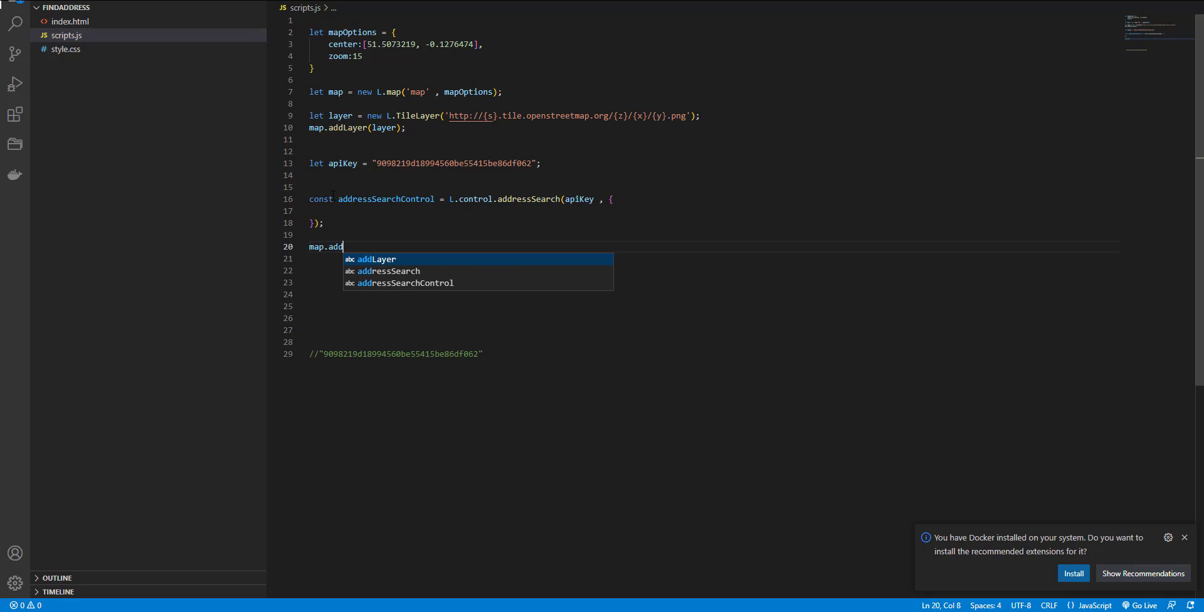
{"action": "type", "text": "Control("}
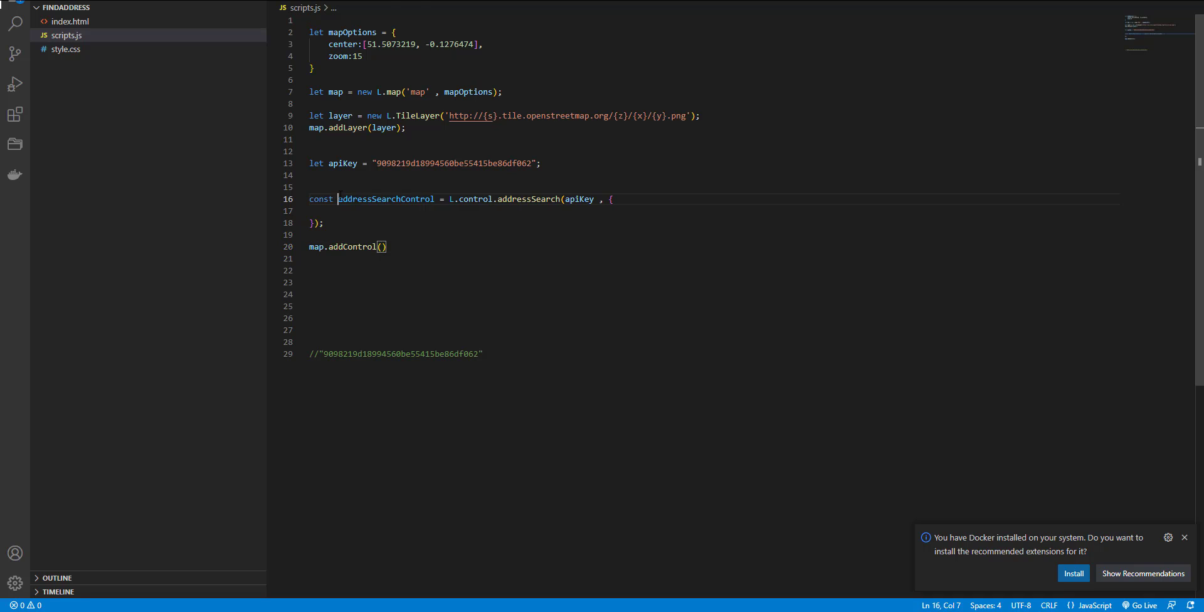
{"action": "type", "text": "addressSearchControl"}
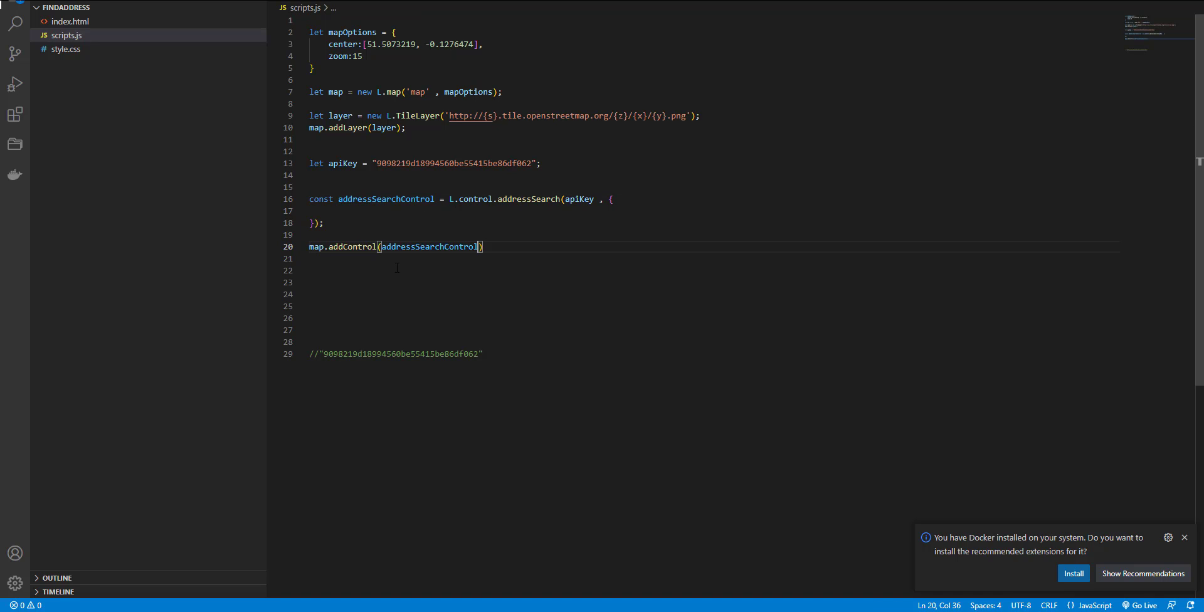
{"action": "type", "text": ";"}
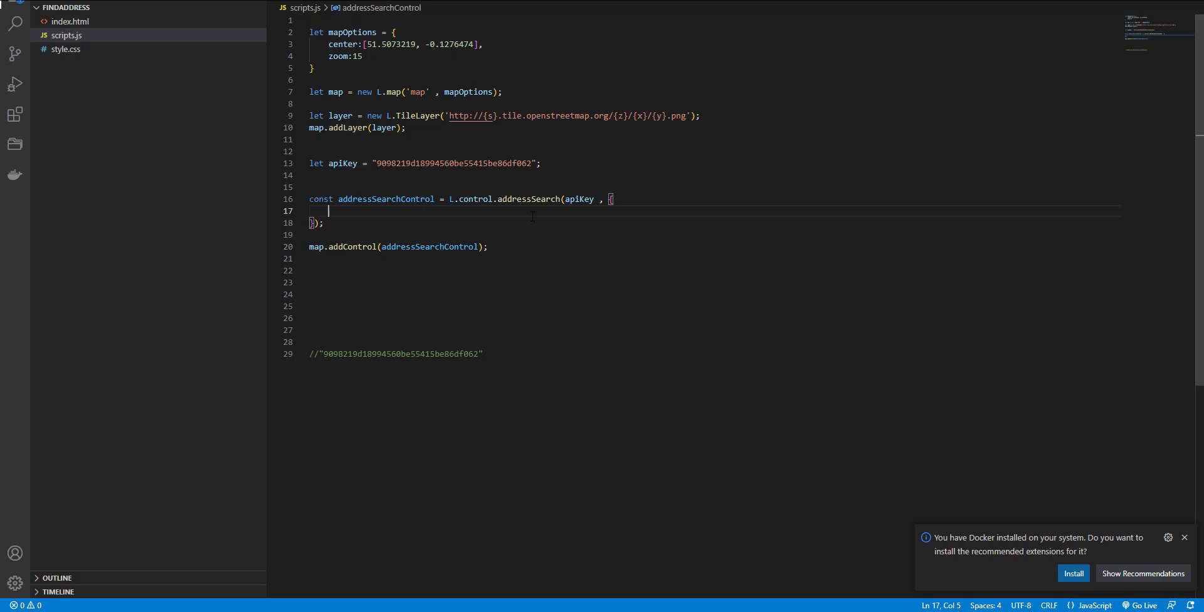
- Set options position:"topleft" and placeholder:"Enter an address here"
{"action": "type", "text": "posit"}
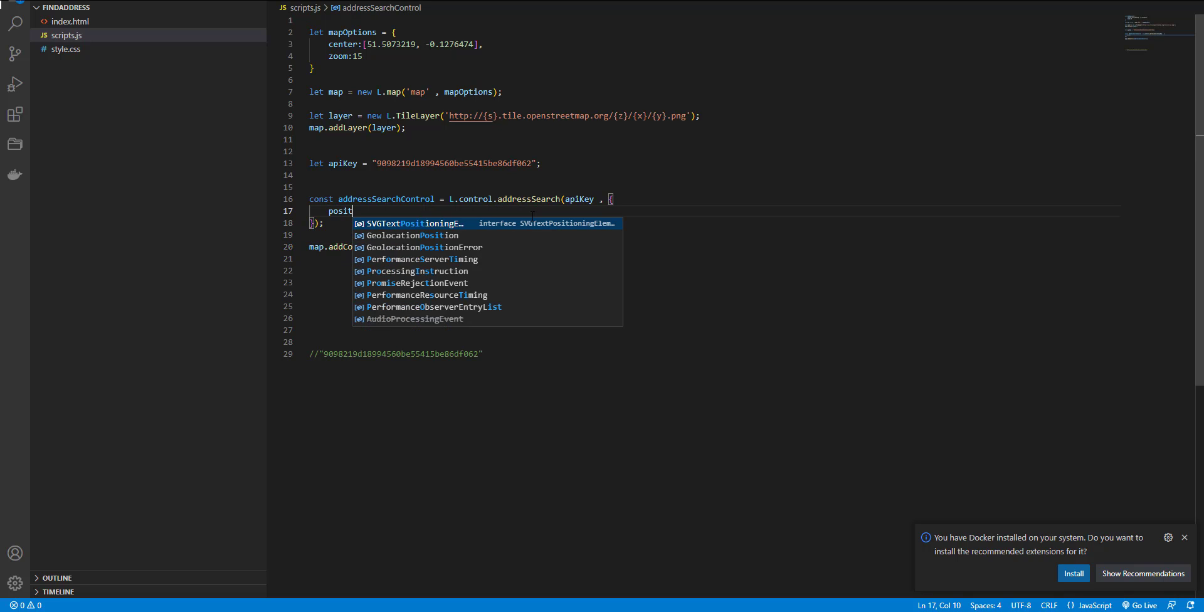
{"action": "type", "text": "ion:\"tople"}
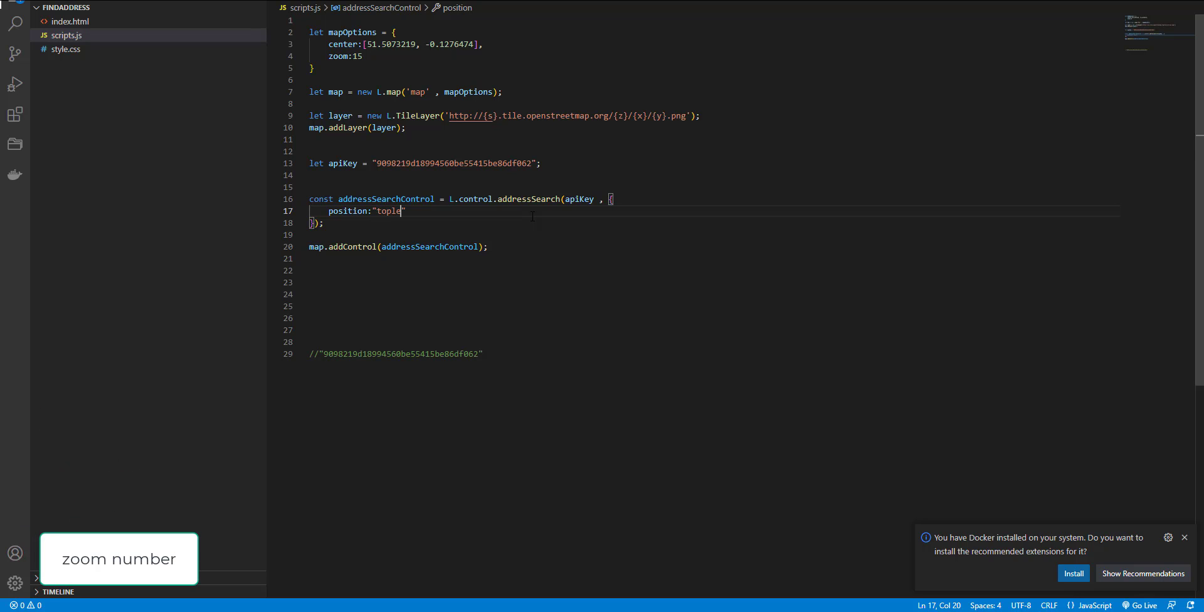
{"action": "type", "text": "ft\";"}
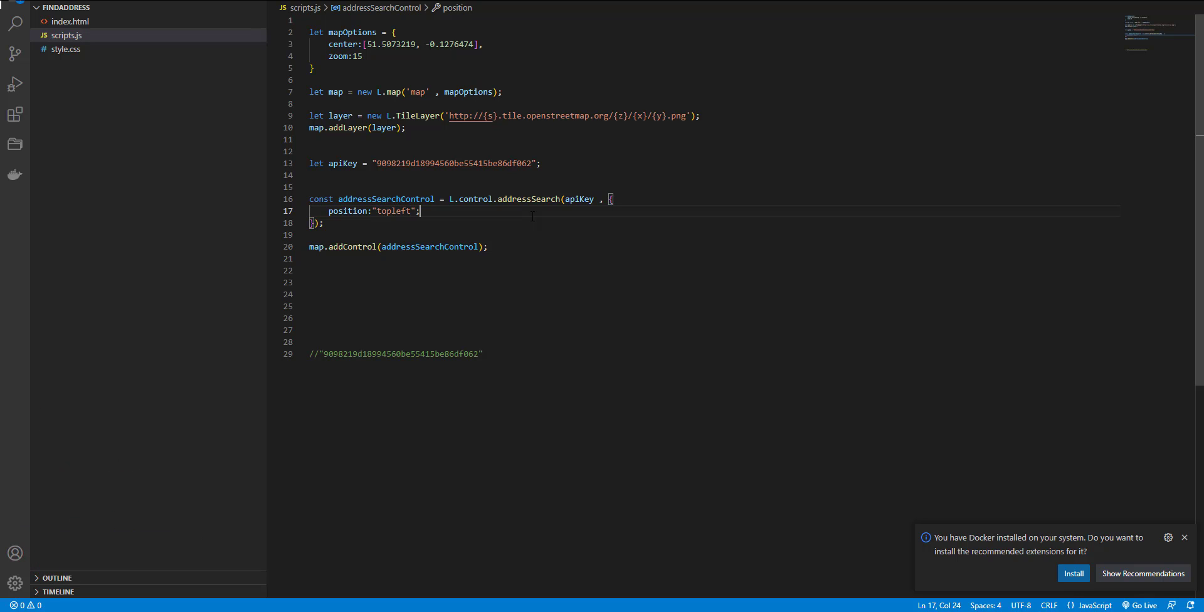
{"action": "type", "text": "placeholder"}
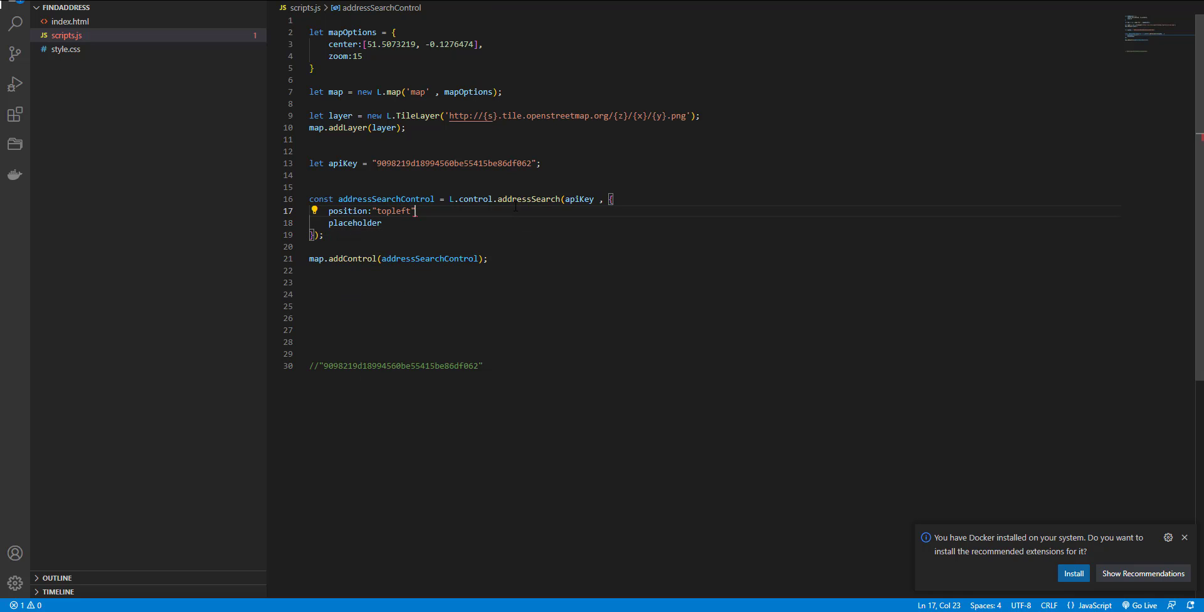
{"action": "type", "text": ":"}
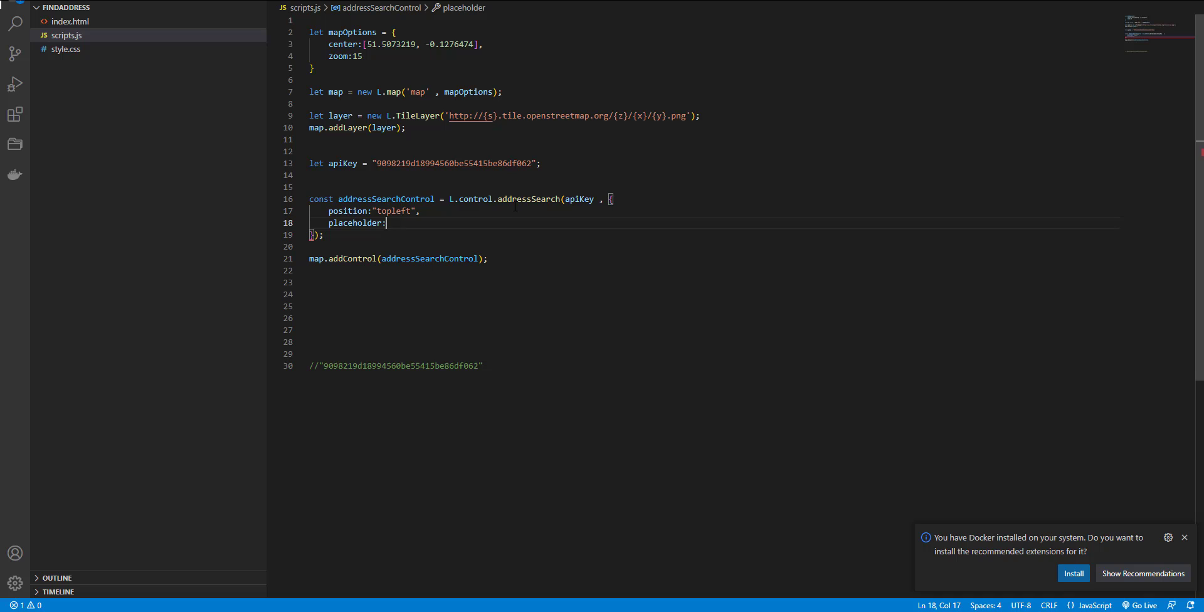
{"action": "type", "text": "\"Enter\""}
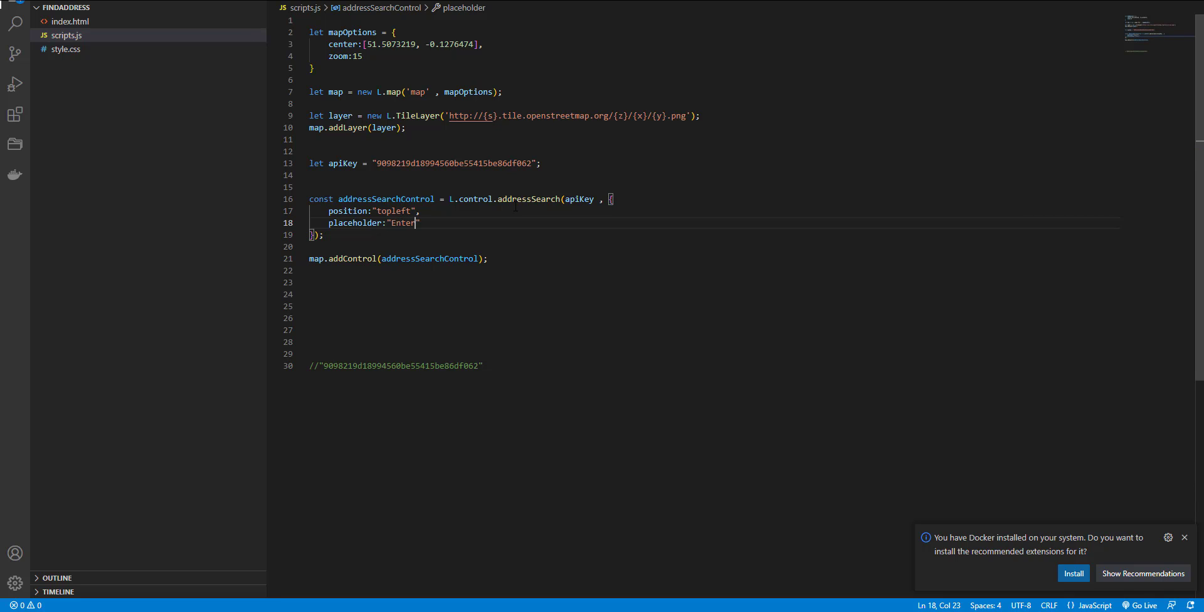
{"action": "type", "text": "an address"}
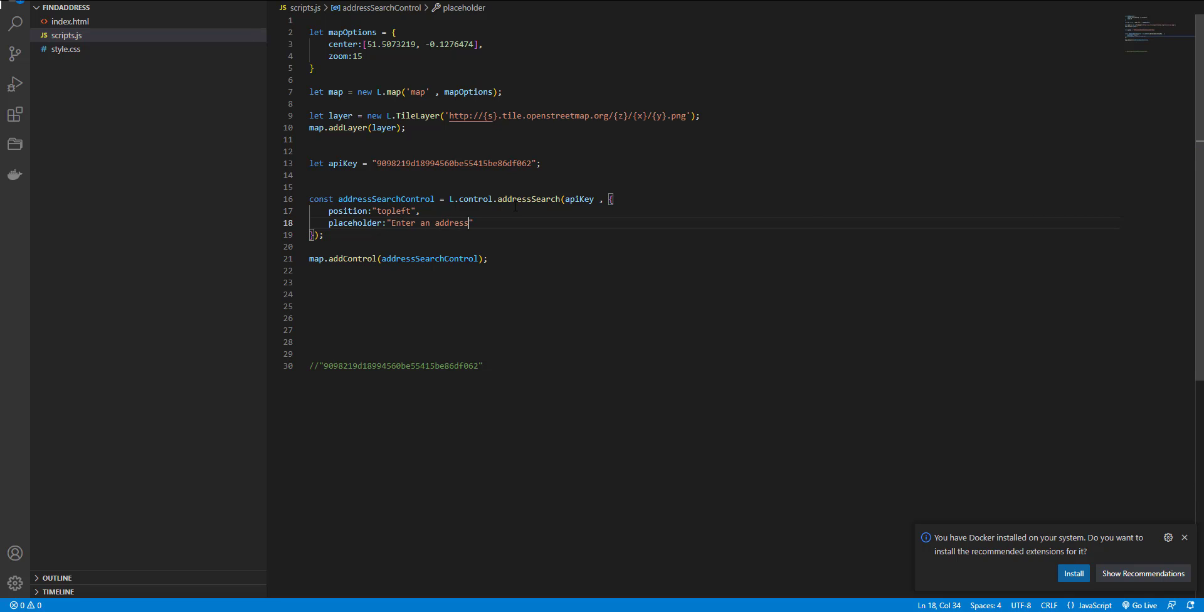
{"action": "type", "text": "here"}
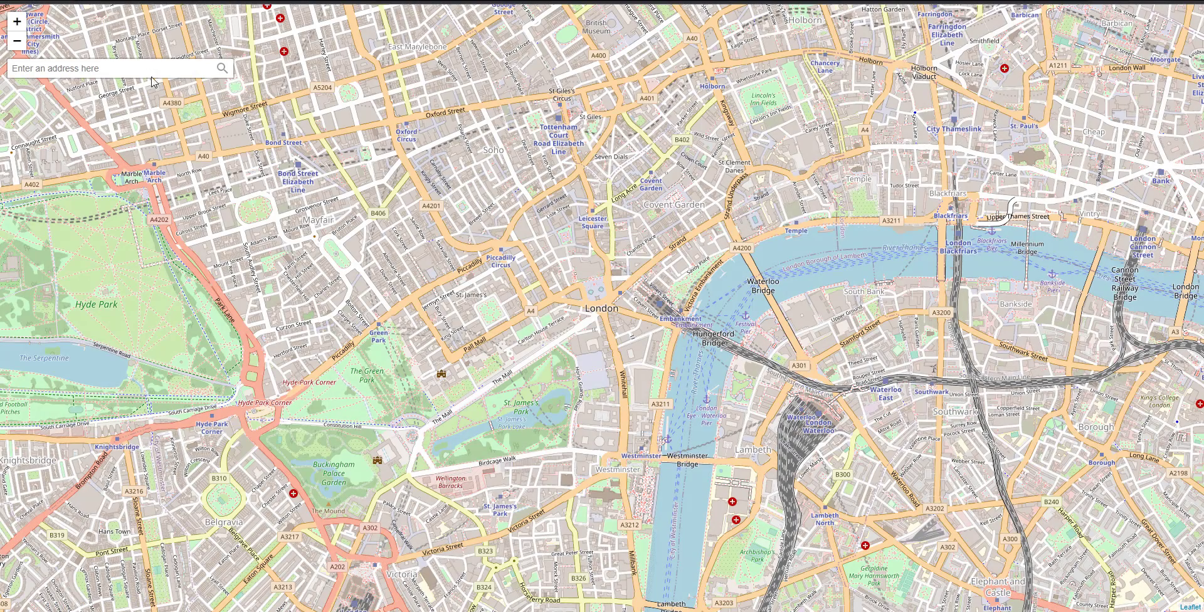
{"action": "mouse_move", "coordinate": [174, 148]}
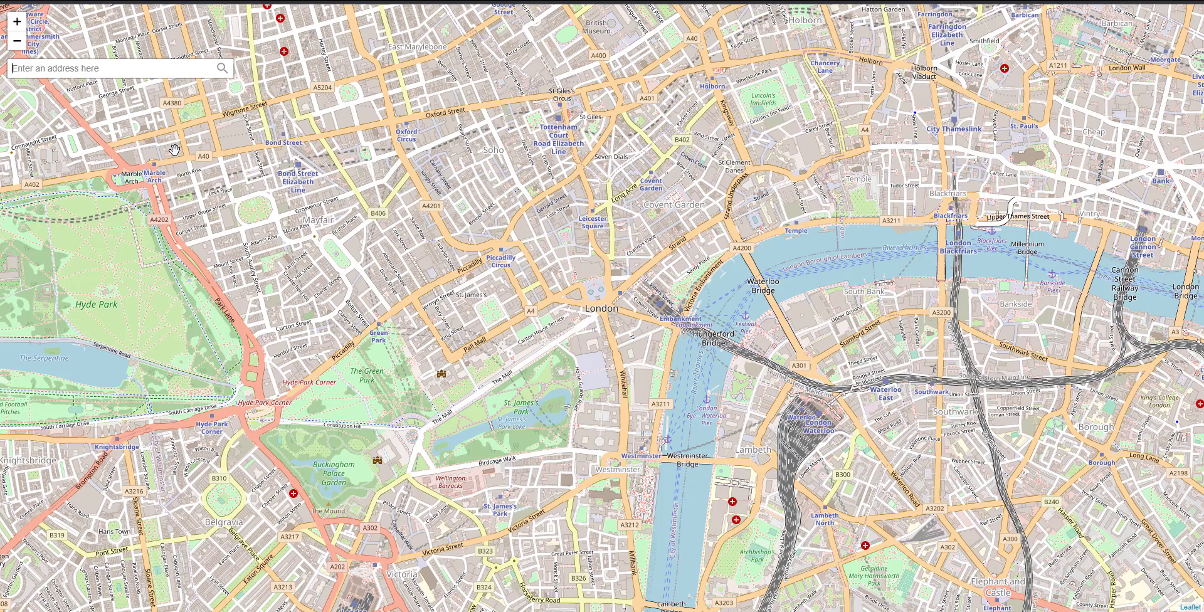
- Try typing 'Lodn' into the new top-left address search box on the reloaded map
{"action": "type", "text": "Lodn"}
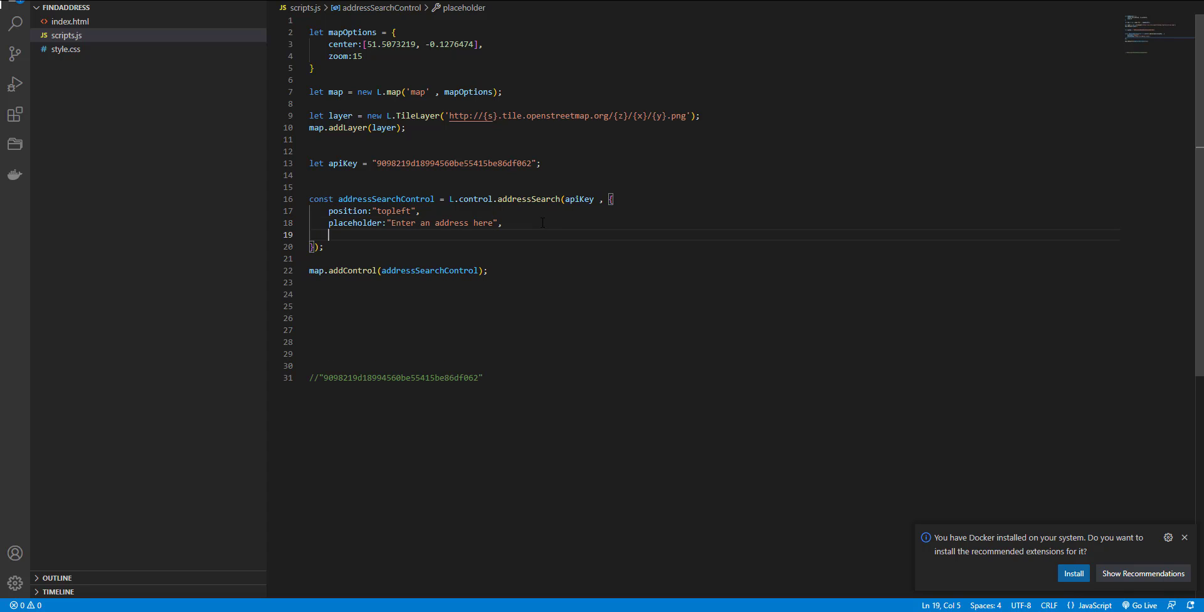
- Add resultCallback : (address) => { console.log(address); } to the options
{"action": "type", "text": "resultCallback = ("}
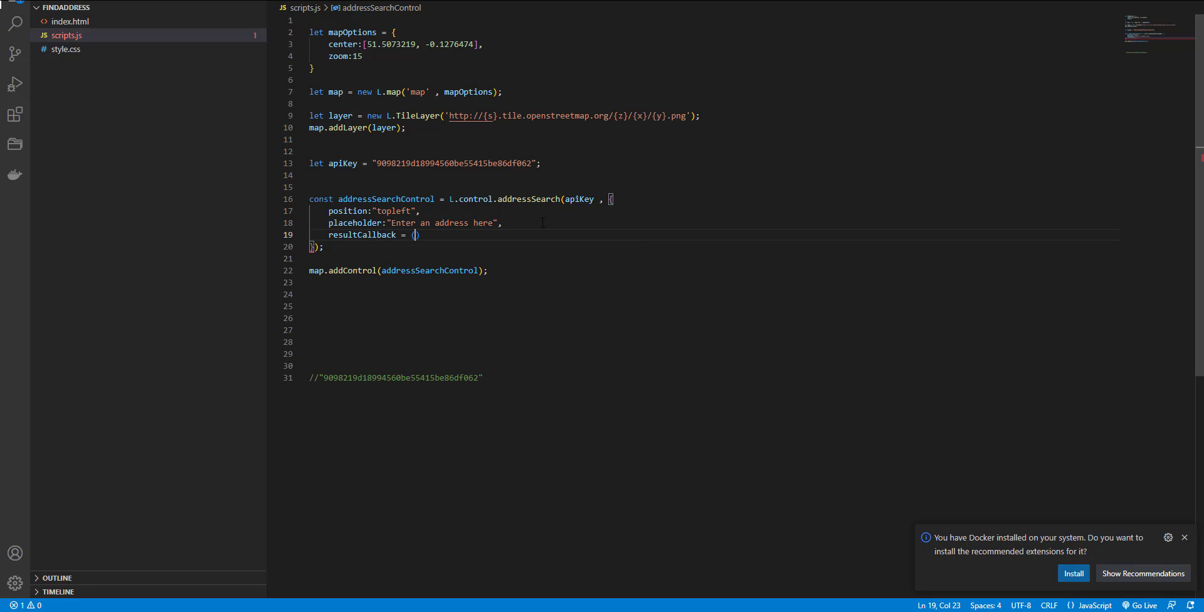
{"action": "type", "text": "address"}
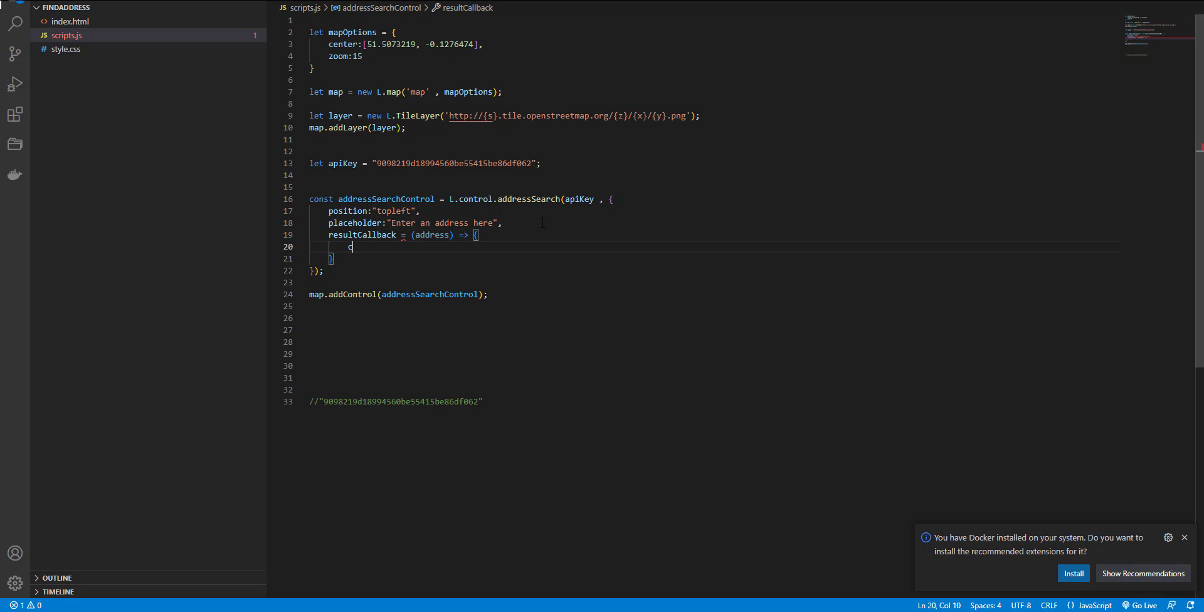
{"action": "type", "text": "console.log("}
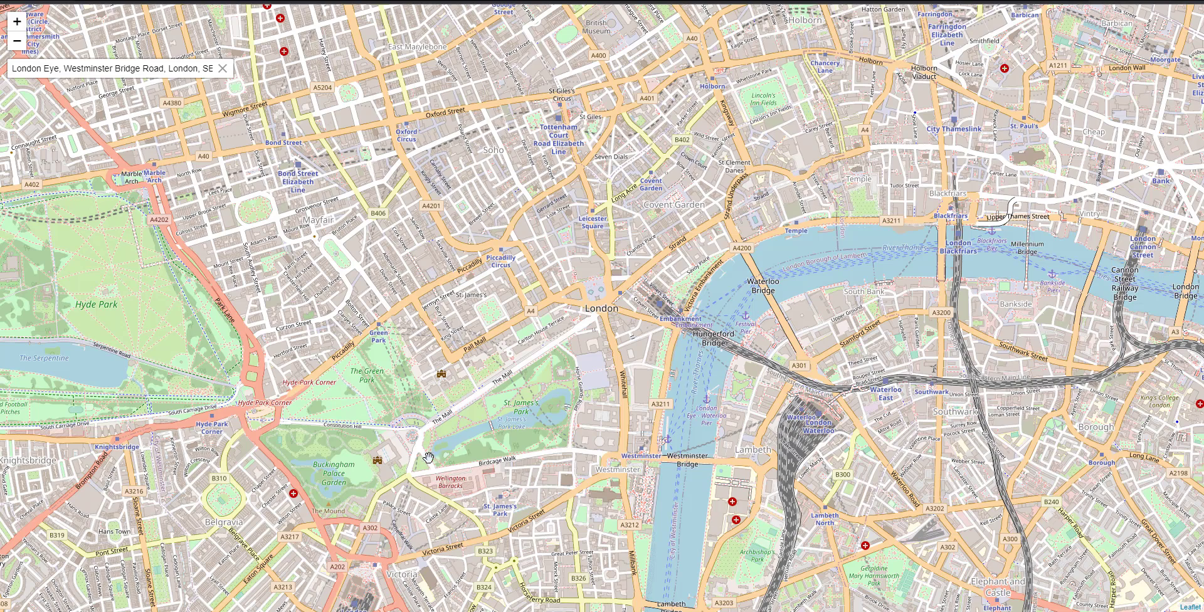
- Search London Eye with the DevTools console open and pick the Westminster Bridge Road result to log its address object
{"action": "left_click", "coordinate": [222, 67]}
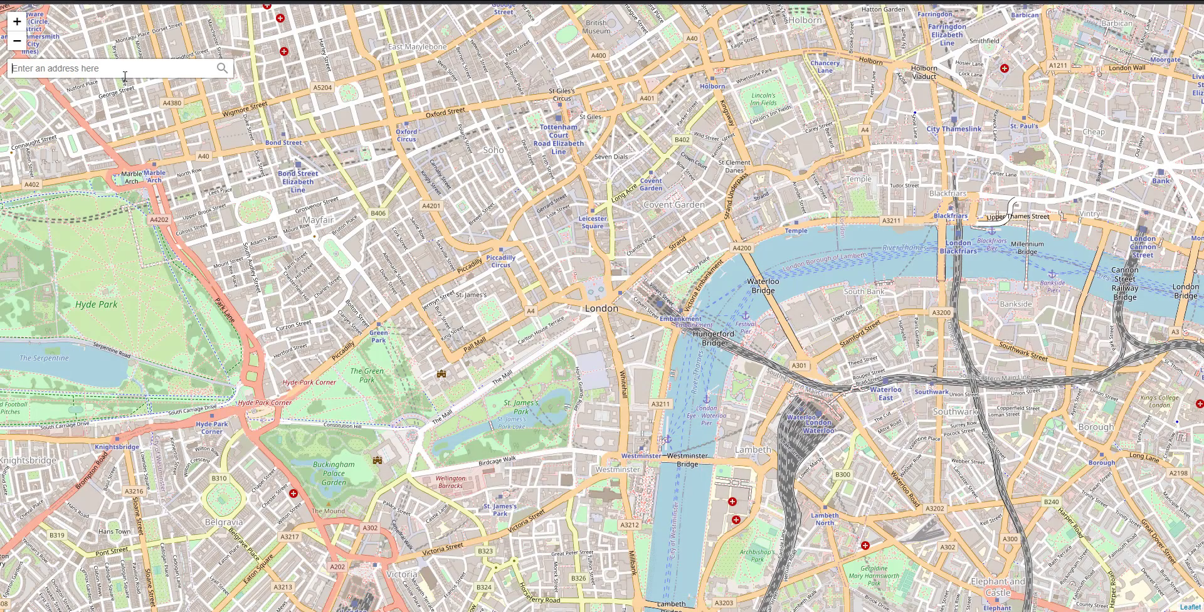
{"action": "type", "text": "Ld"}
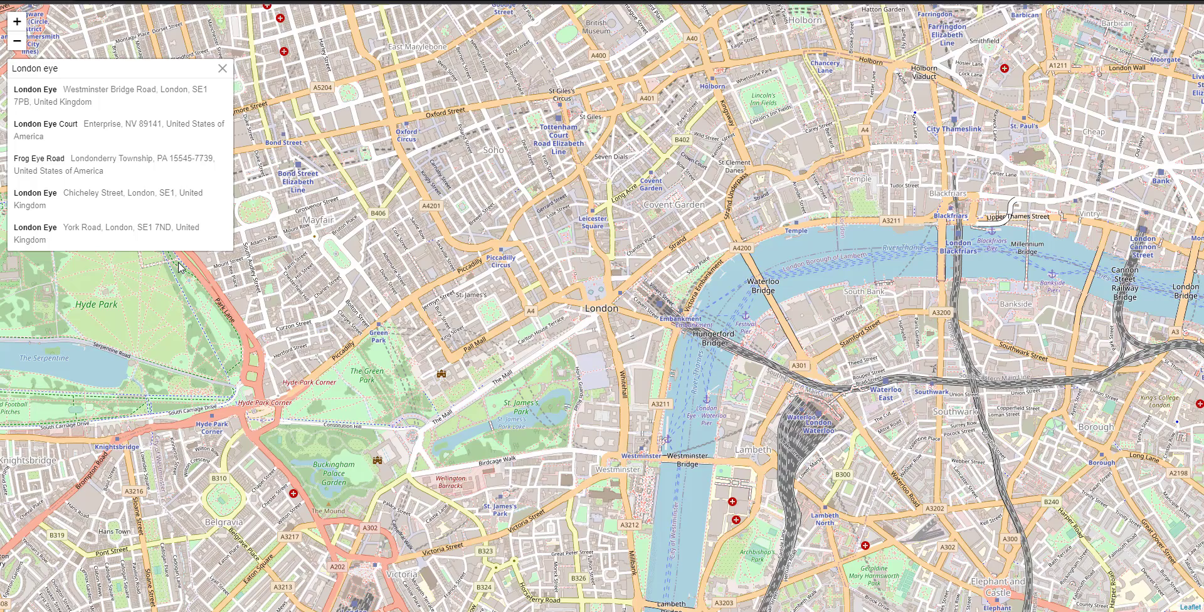
{"action": "key", "text": "F12"}
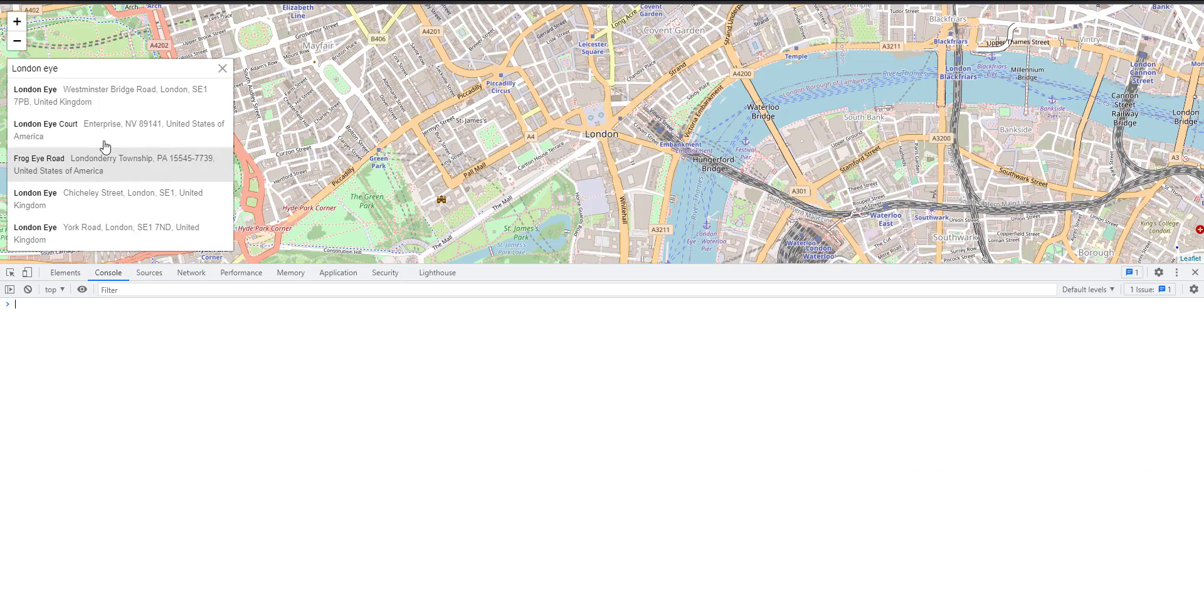
{"action": "left_click", "coordinate": [108, 95]}
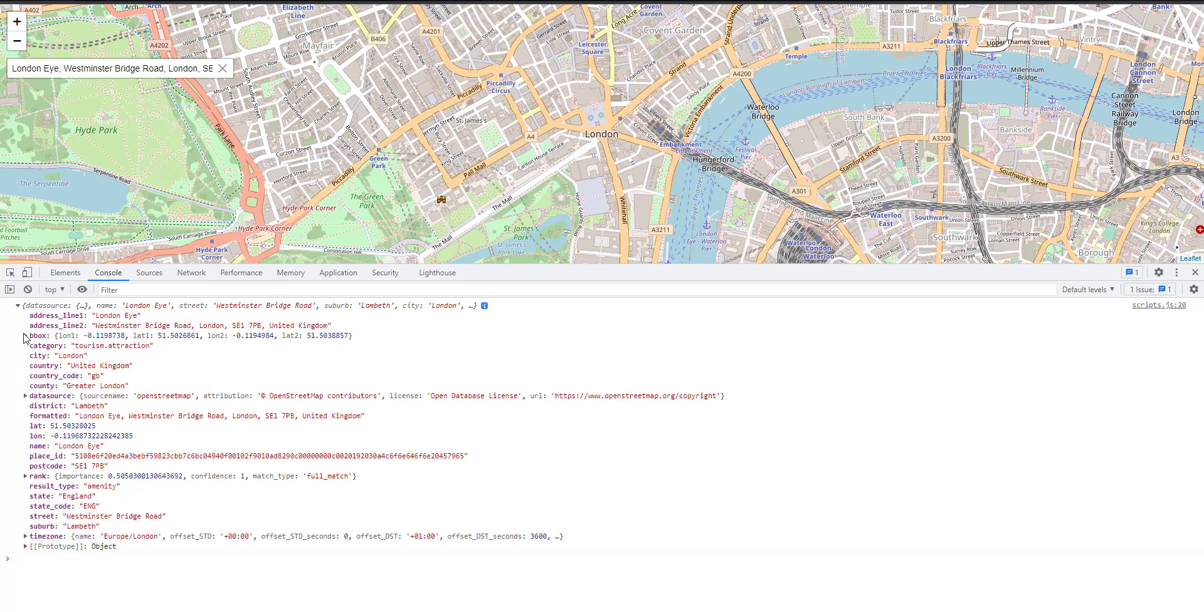
{"action": "mouse_move", "coordinate": [64, 353]}
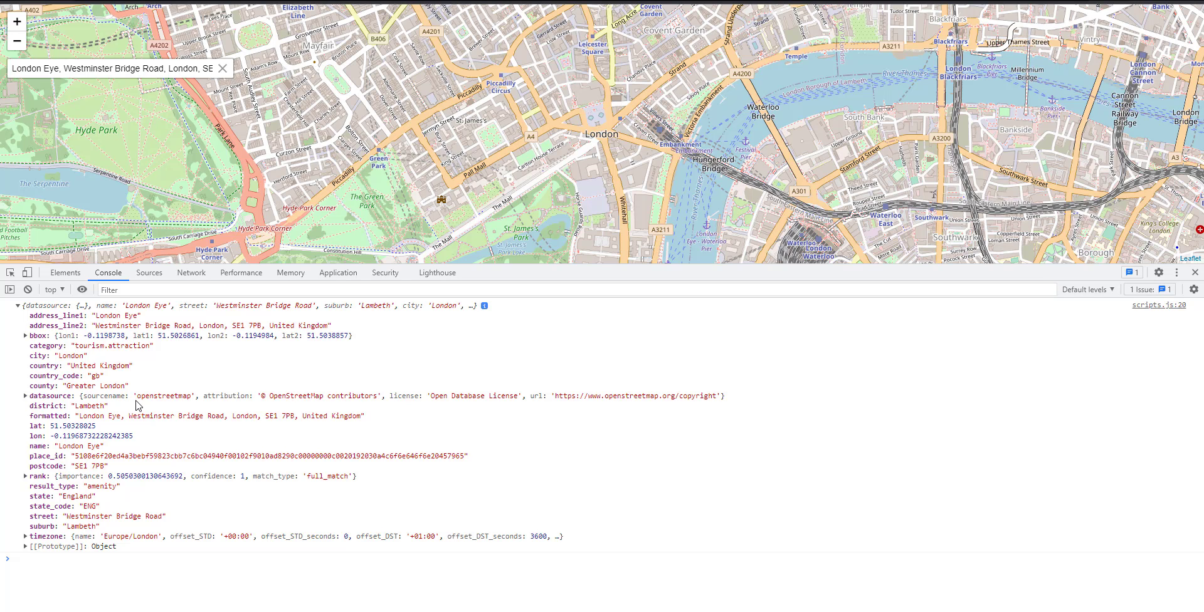
{"action": "mouse_move", "coordinate": [630, 402]}
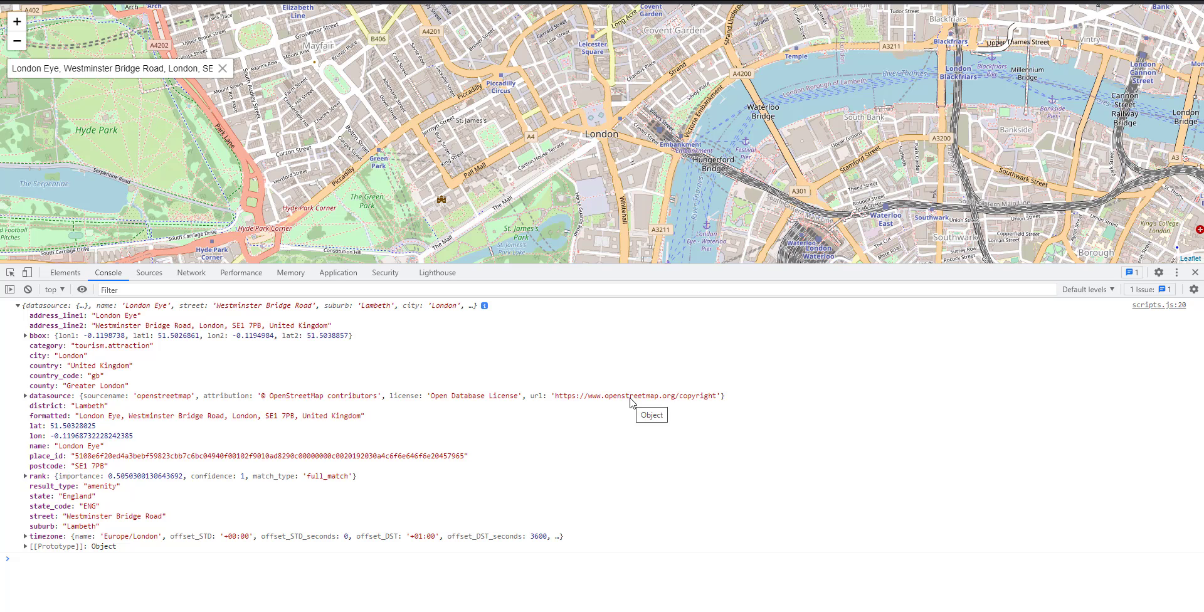
{"action": "mouse_move", "coordinate": [453, 403]}
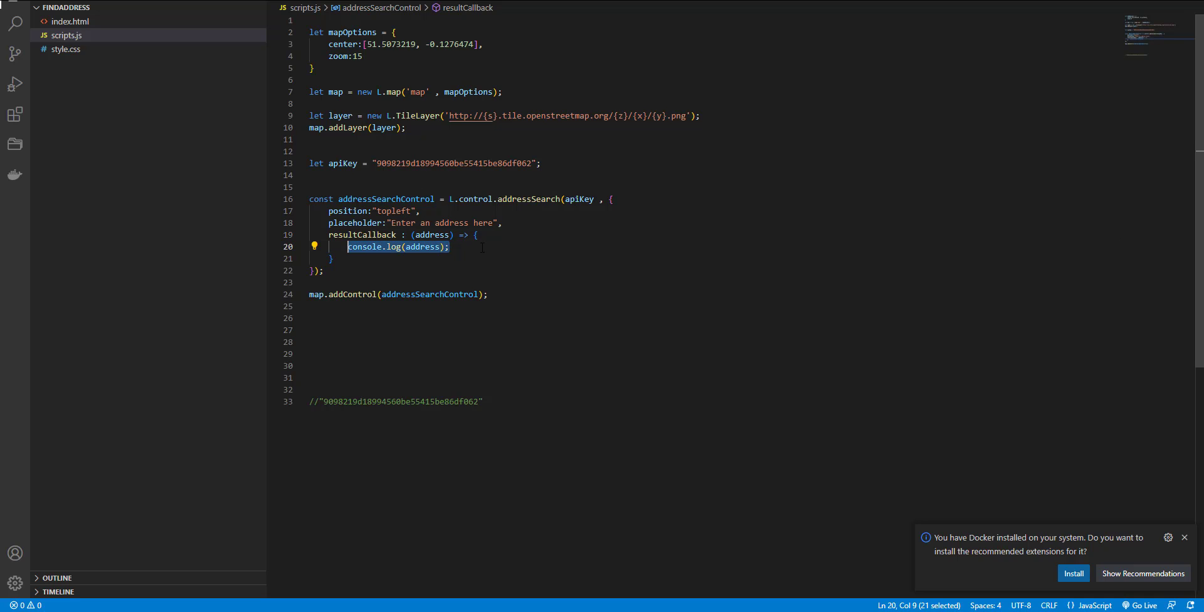
- Replace the log with L.marker([address.lat,address.lon]).addTo(map); in resultCallback
{"action": "type", "text": "L.mark"}
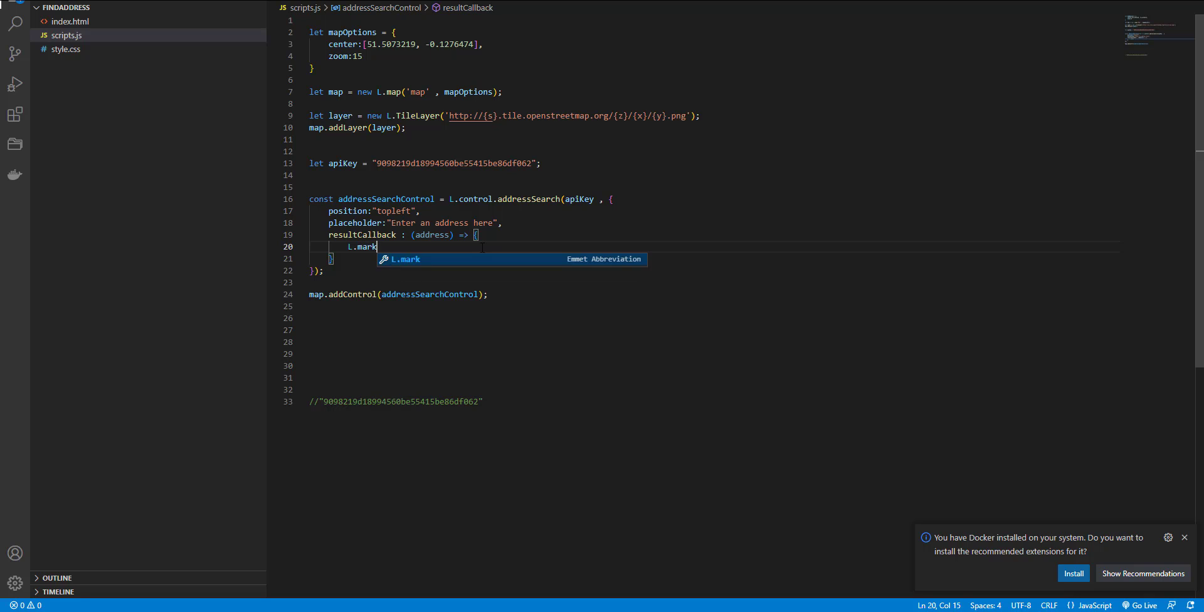
{"action": "type", "text": "er()"}
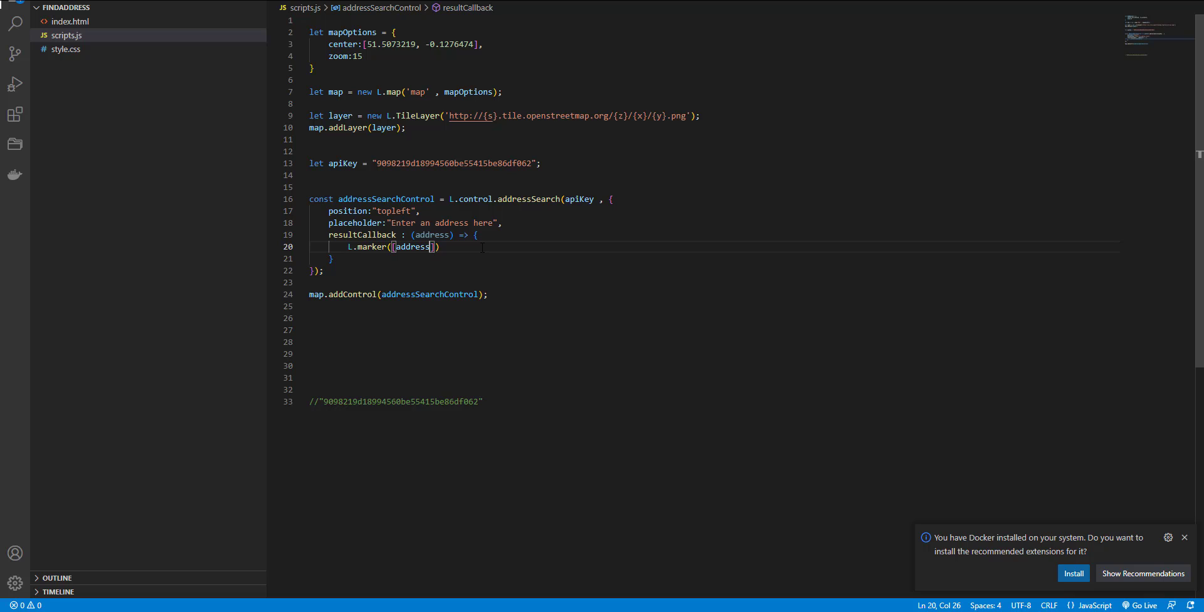
{"action": "type", "text": ".lat,address.lon"}
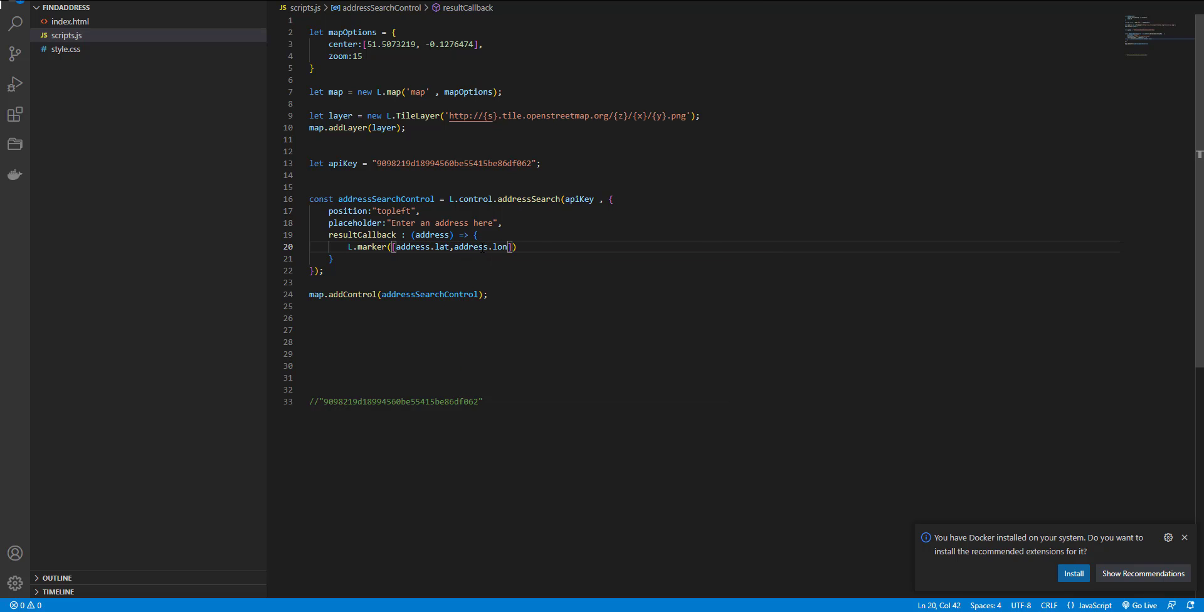
{"action": "type", "text": ".addTo("}
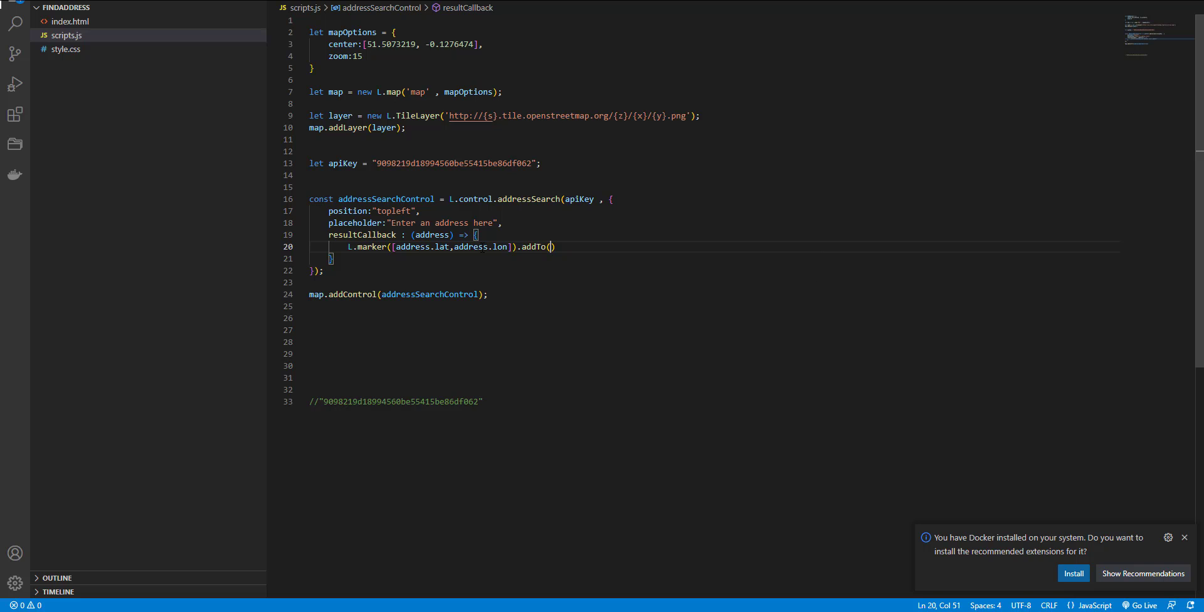
{"action": "type", "text": "map);"}
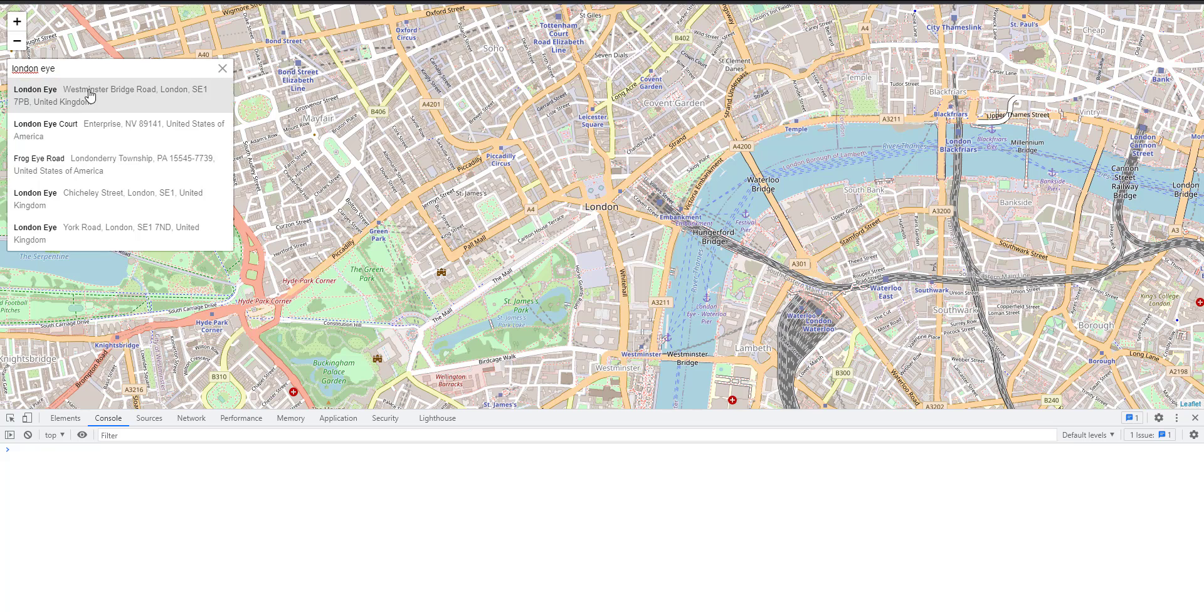
- Pick the London Eye suggestion so a marker drops beside Westminster Bridge
{"action": "left_click", "coordinate": [119, 95]}
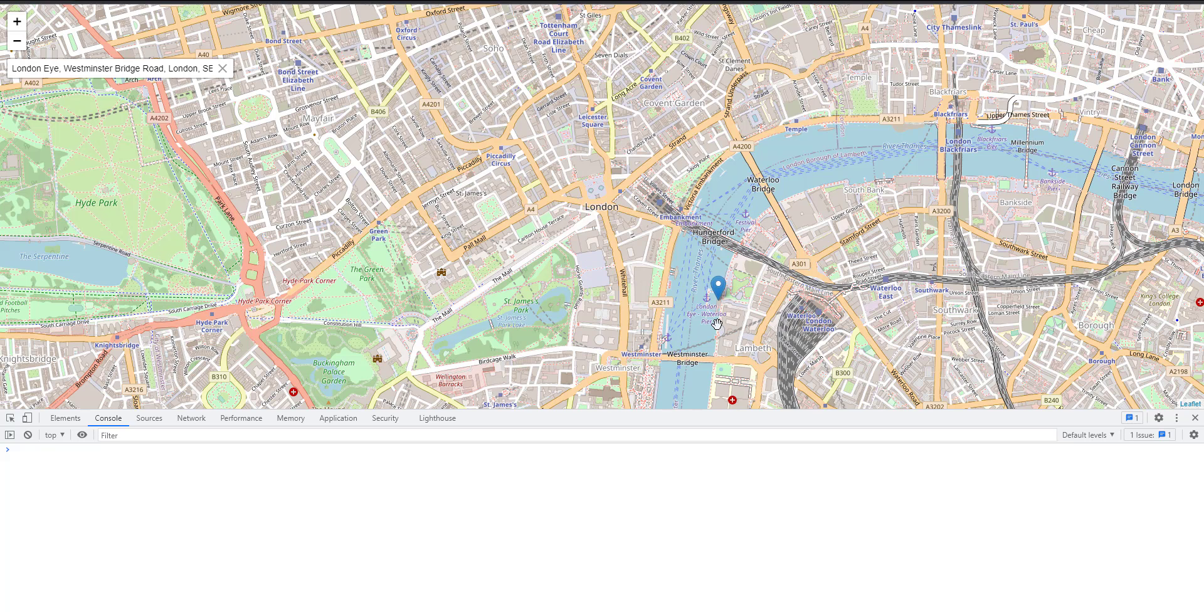
{"action": "left_click", "coordinate": [115, 68]}
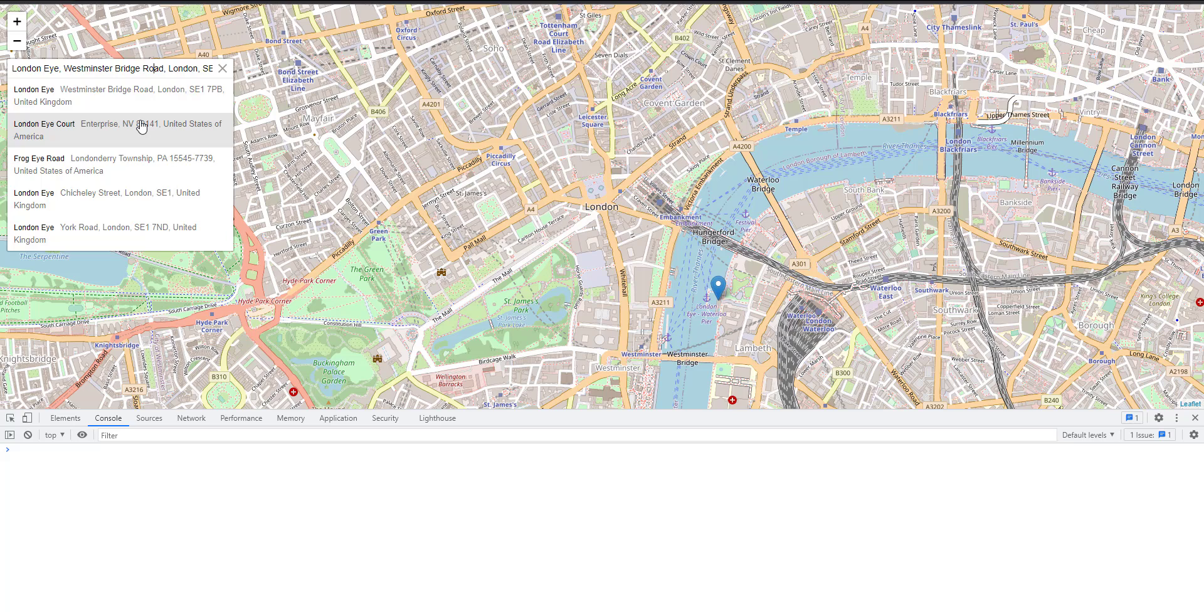
{"action": "left_click", "coordinate": [119, 129]}
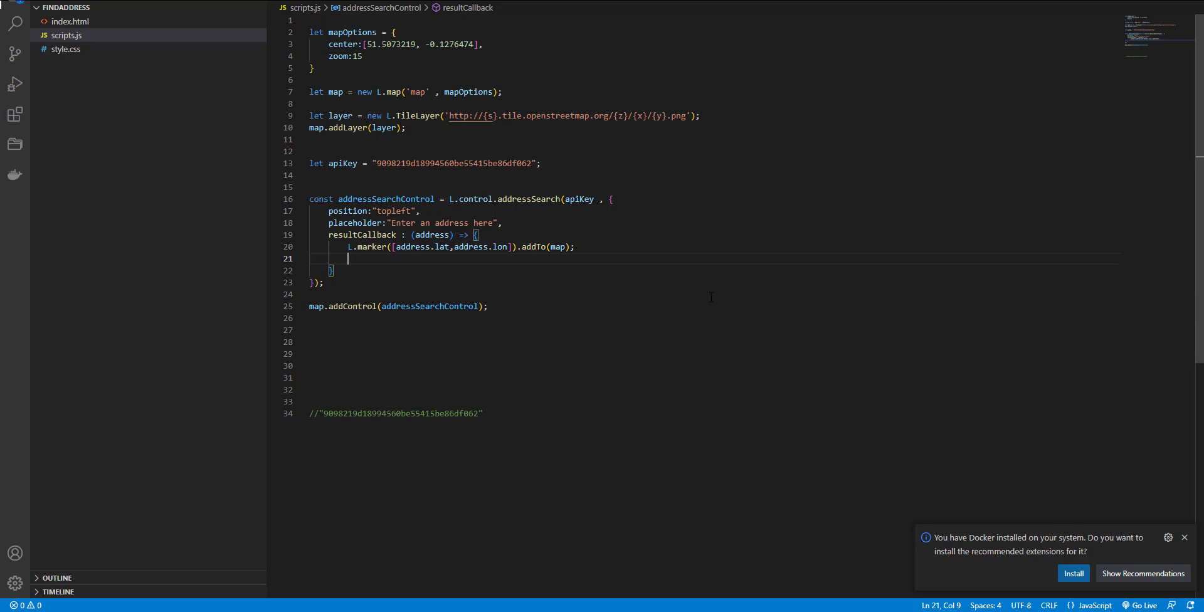
- Add map.setView([address.lat,address.lon],17) after the marker line
{"action": "type", "text": "m"}
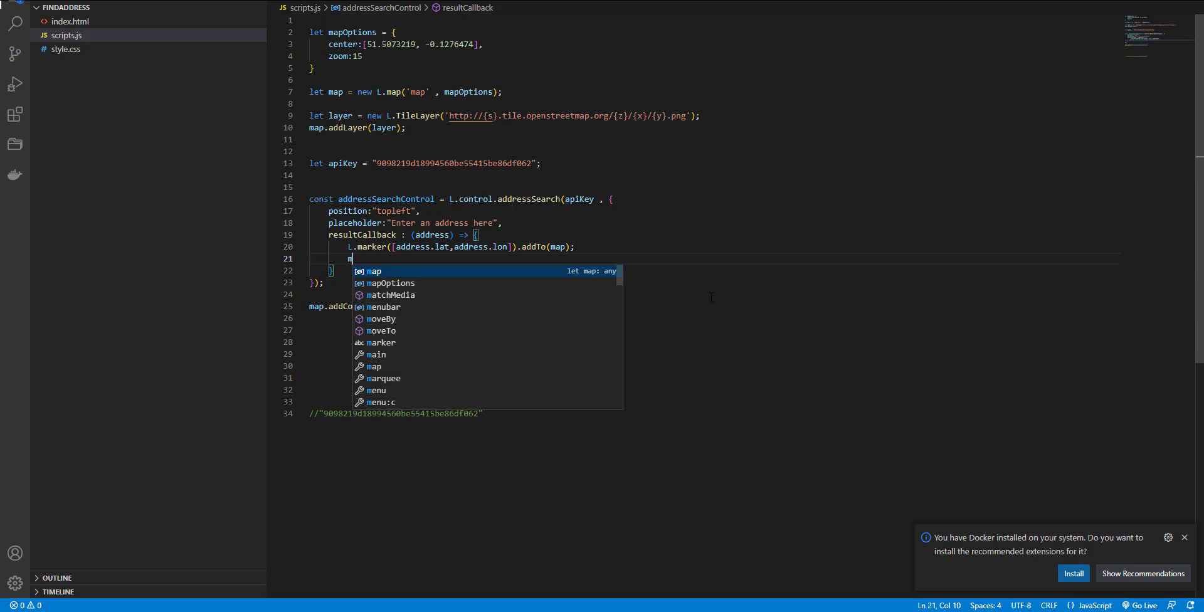
{"action": "type", "text": "ap.setView("}
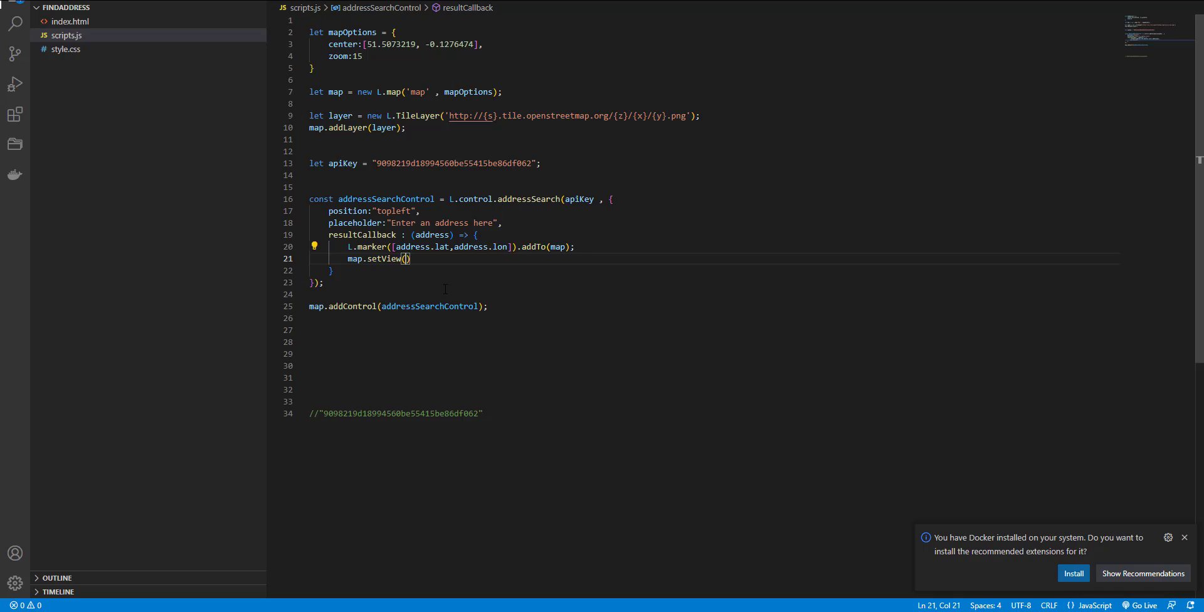
{"action": "type", "text": "[address.lat,address.lon],17"}
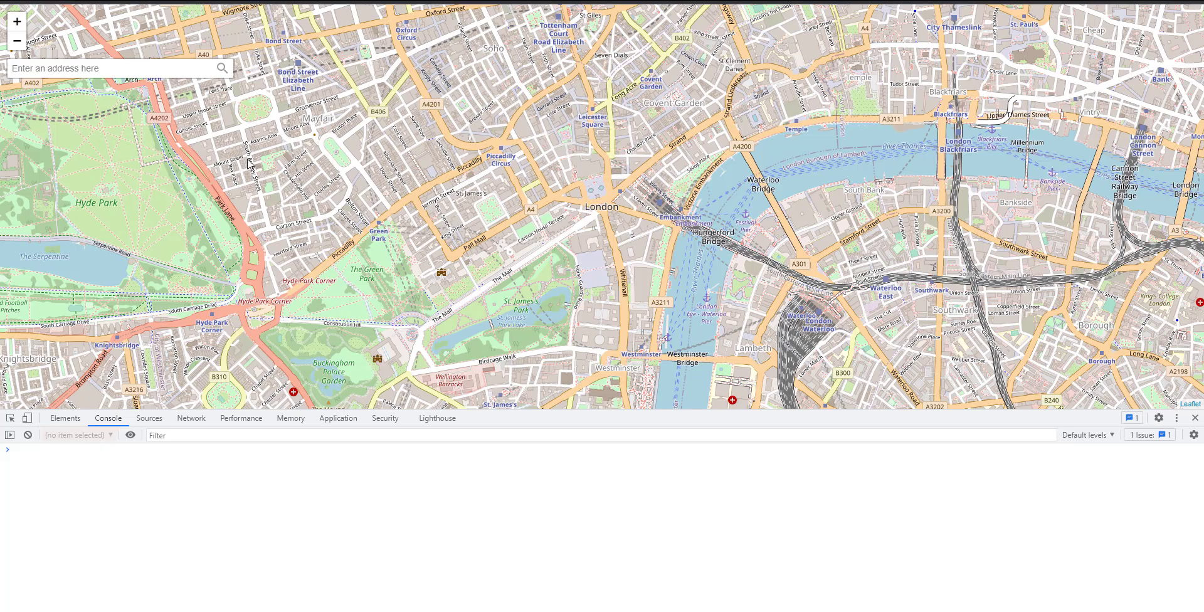
- Search and select London Eye, then London Waterloo, observing both markers stay on the map
{"action": "type", "text": "lond"}
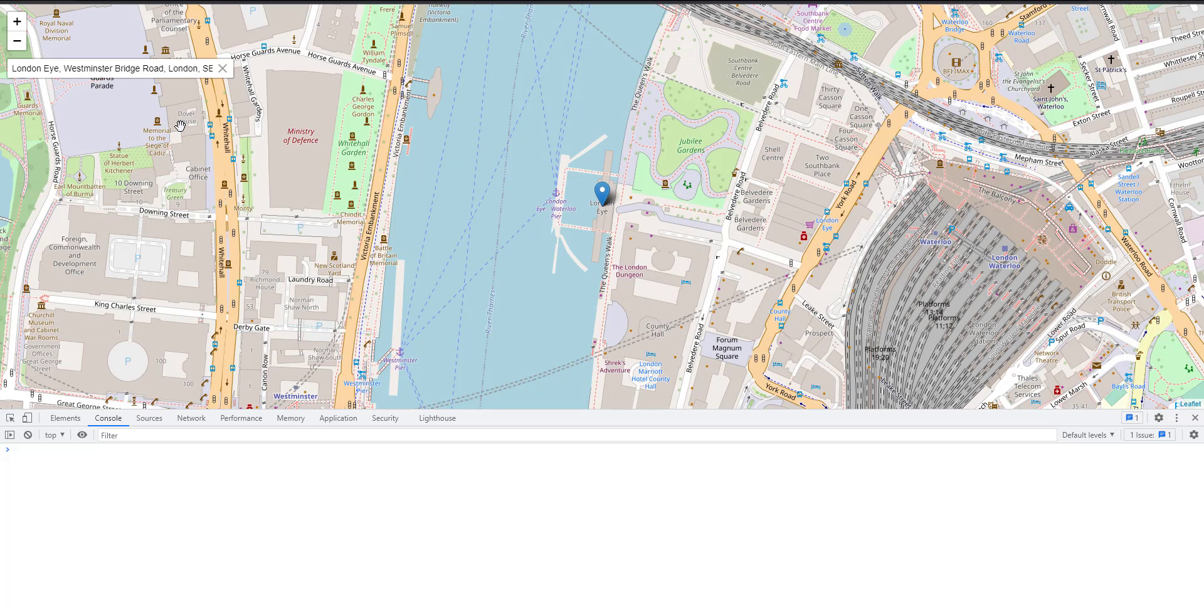
{"action": "mouse_move", "coordinate": [844, 252]}
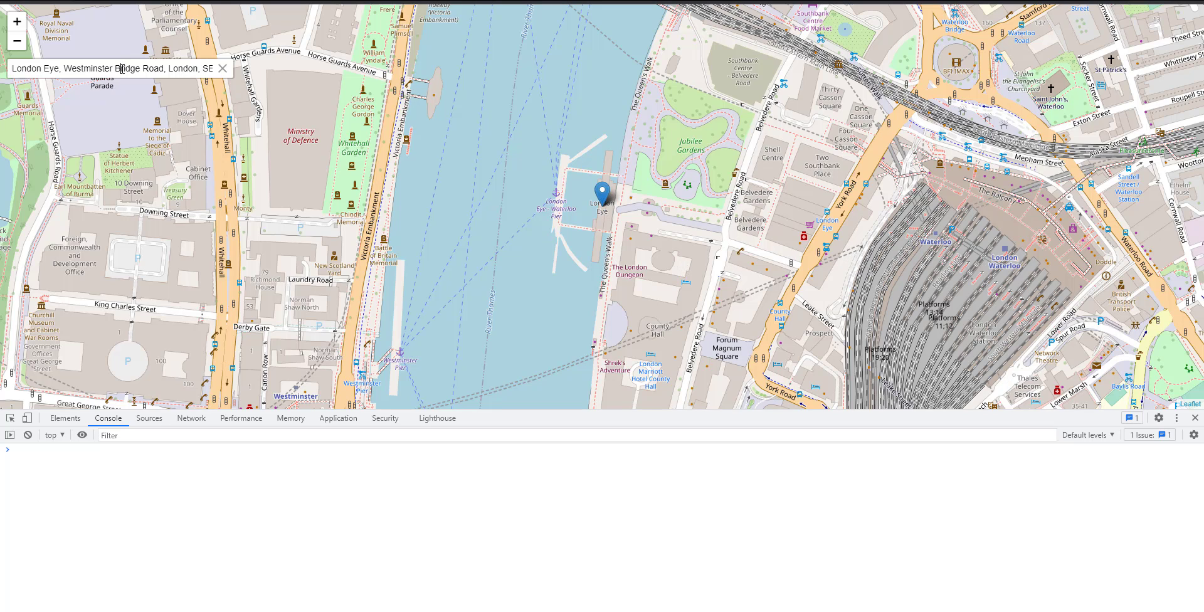
{"action": "type", "text": "lon"}
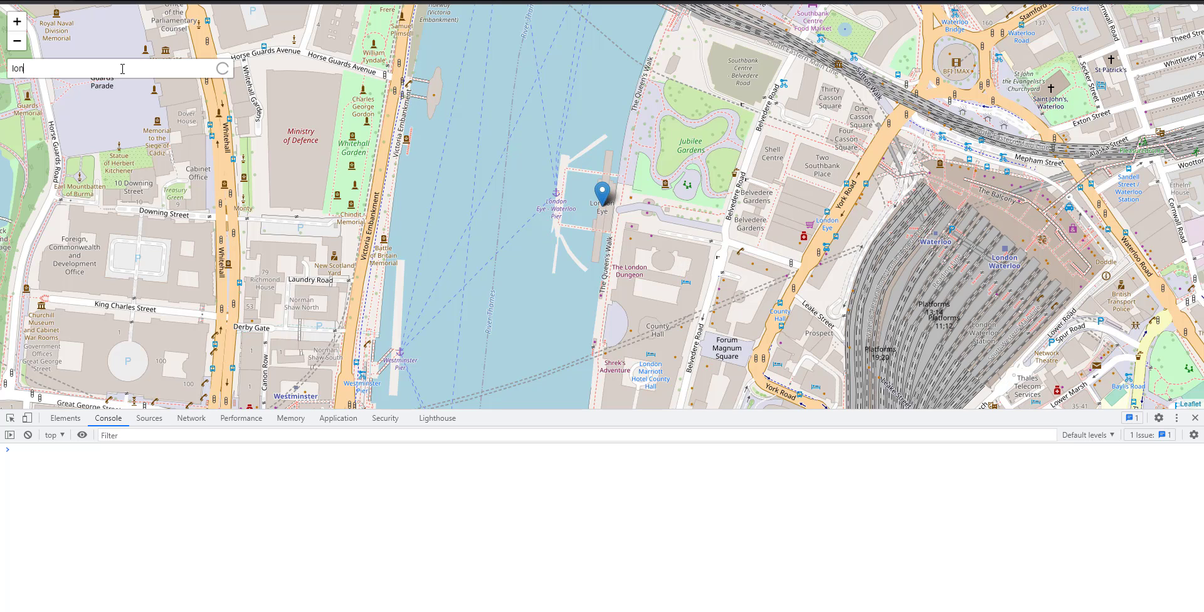
{"action": "type", "text": "london waterloo, The Balcony, London, SE1 8SE, I"}
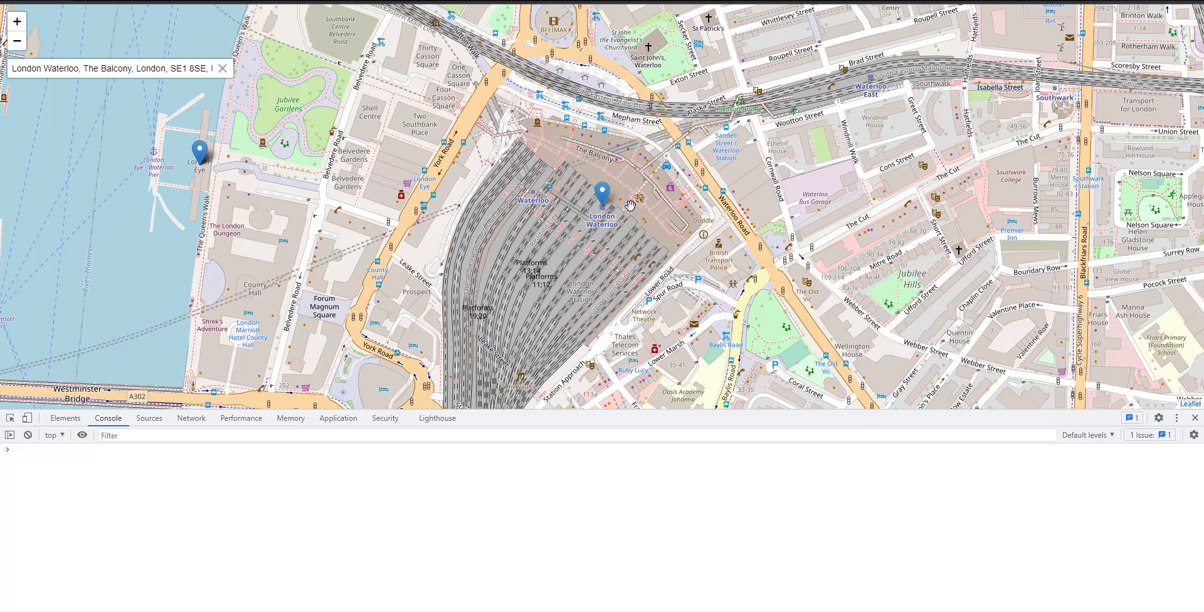
{"action": "mouse_move", "coordinate": [444, 191]}
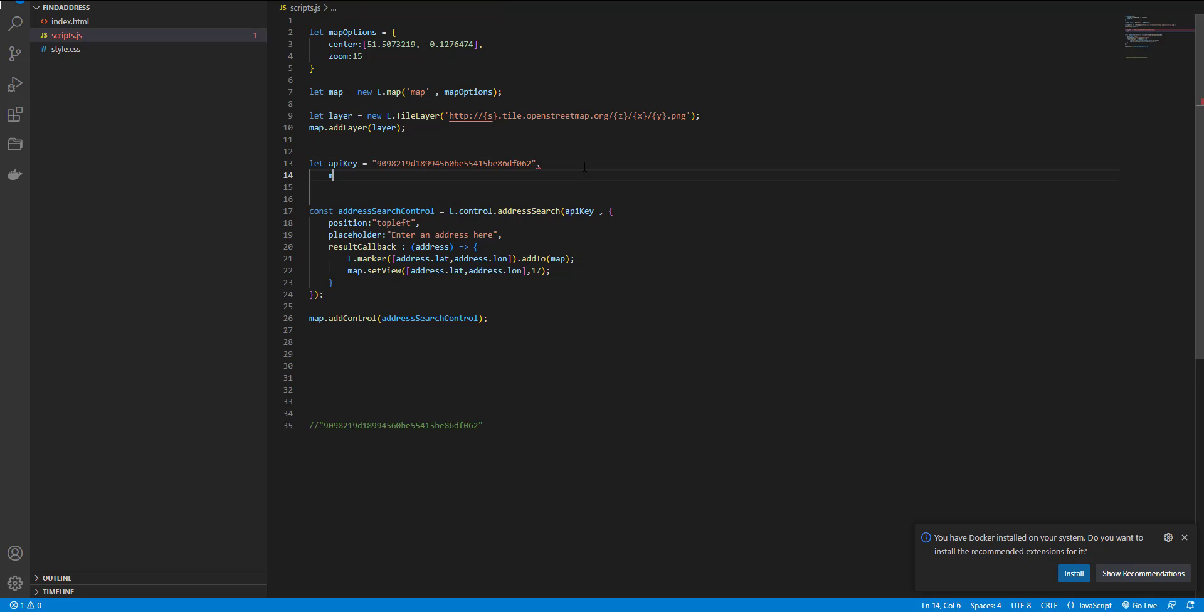
- Declare marker = null; after apiKey in scripts.js
{"action": "type", "text": "arker"}
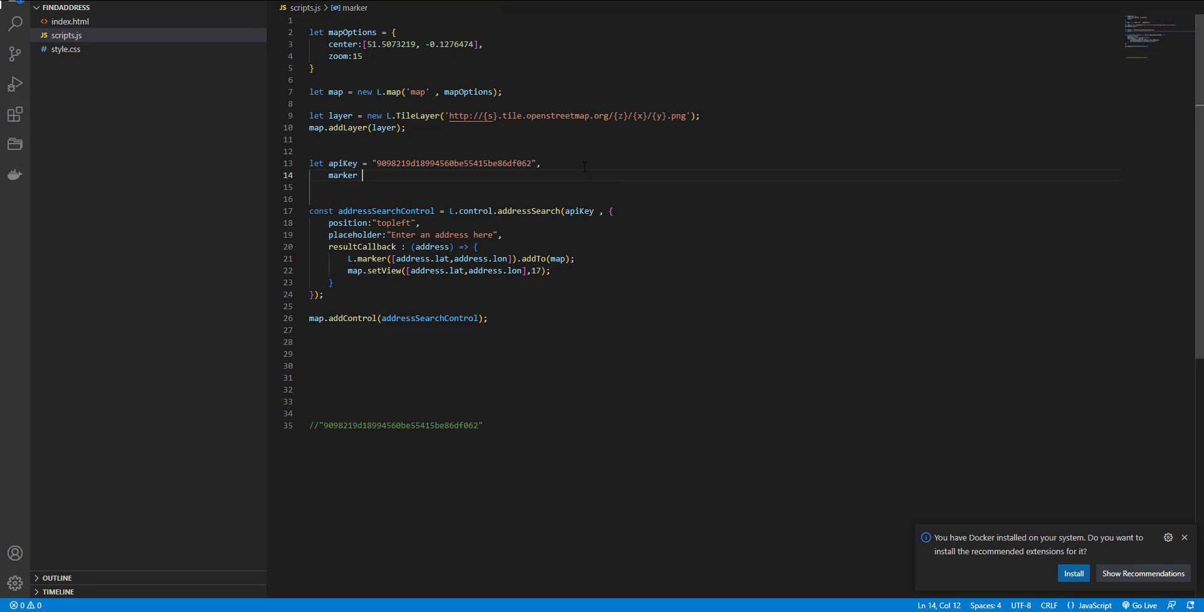
{"action": "type", "text": "= null;"}
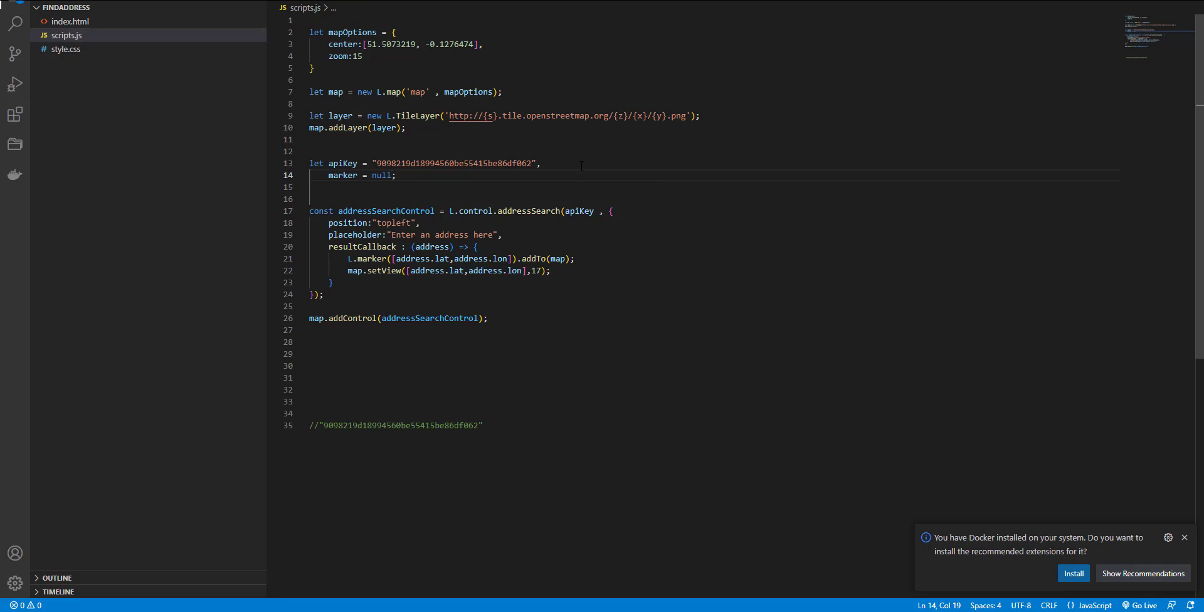
{"action": "key", "text": "enter"}
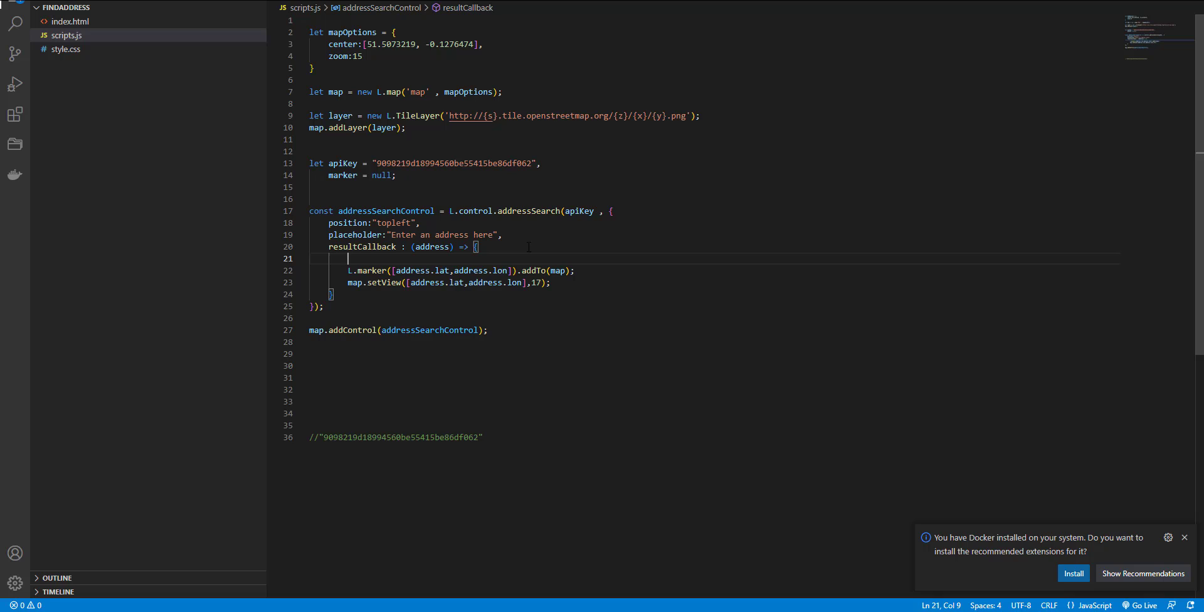
- Add if(marker !== null){ map.removeLayer(marker); } at the start of resultCallback
{"action": "type", "text": "if(marker)"}
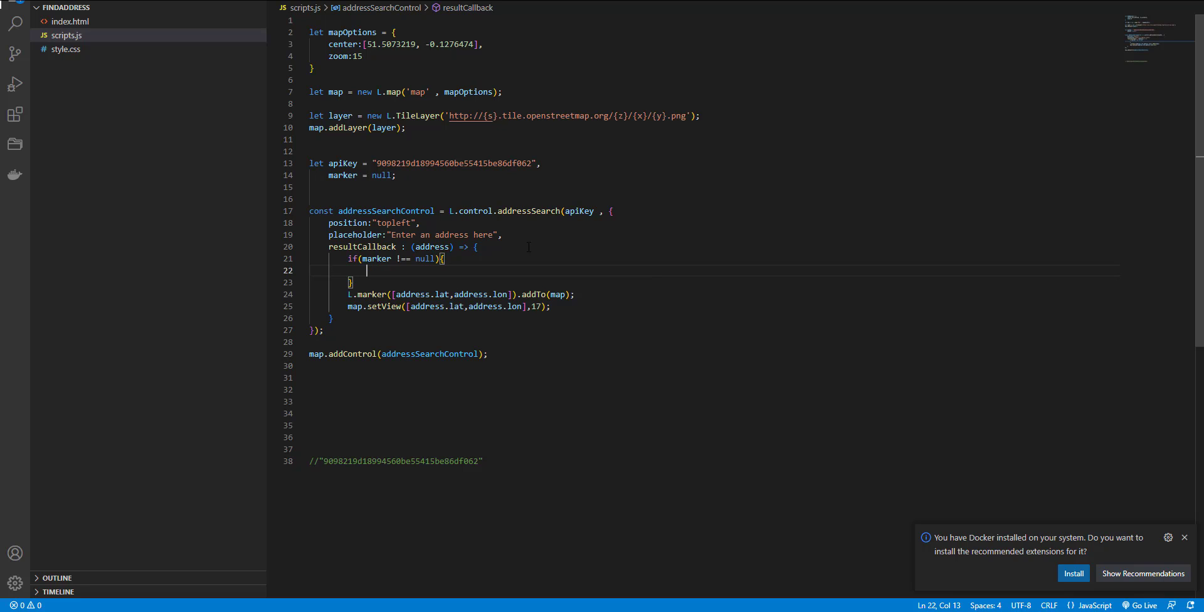
{"action": "type", "text": "map.remove"}
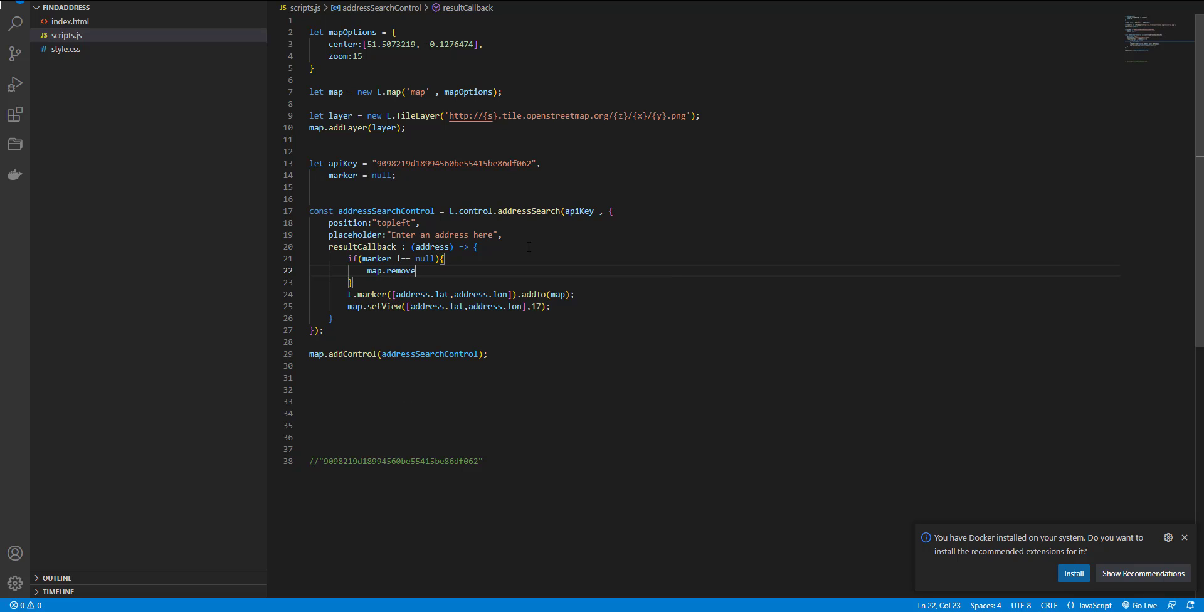
{"action": "type", "text": "Layer(marker"}
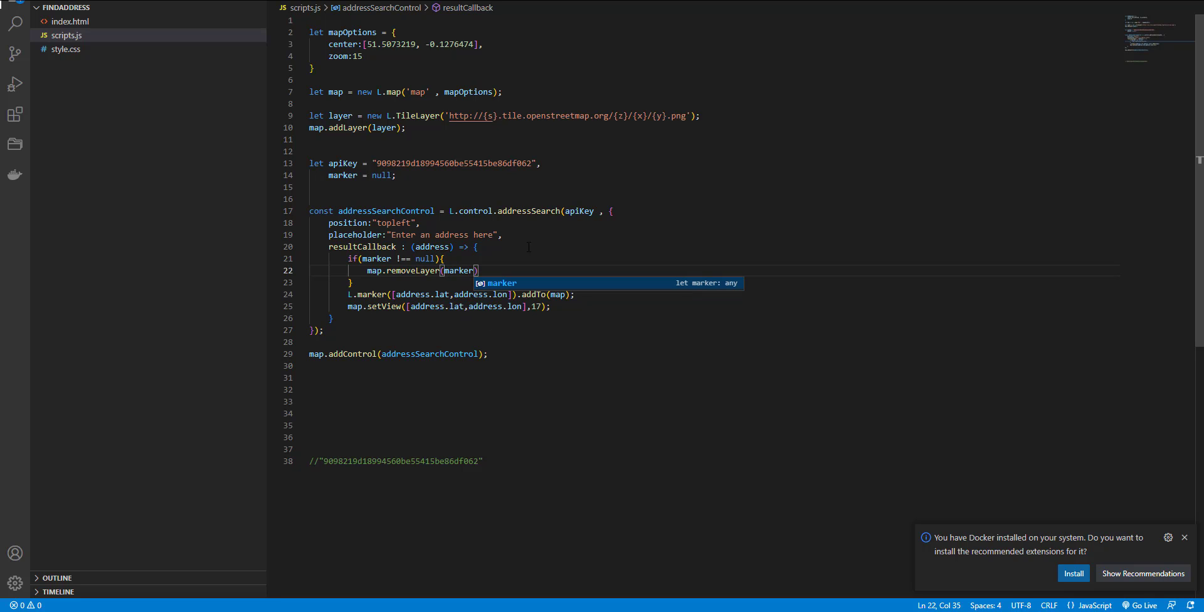
{"action": "type", "text": ";"}
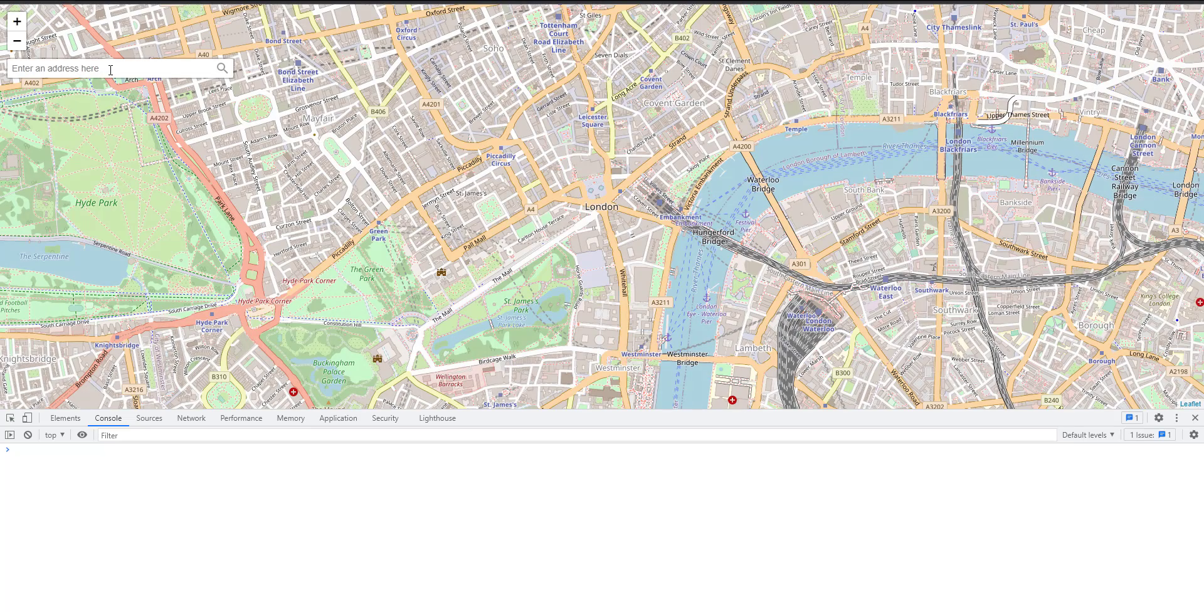
- Select London Eye then London Waterloo, then clear the search box, exposing a null 'lat' TypeError
{"action": "type", "text": "ld"}
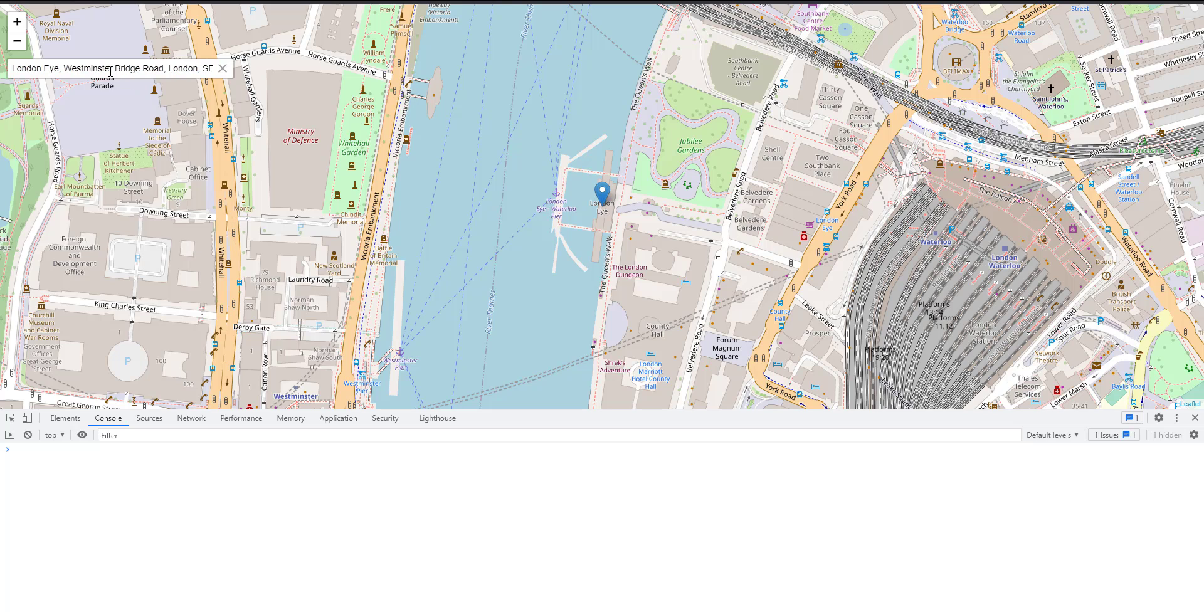
{"action": "type", "text": "wa"}
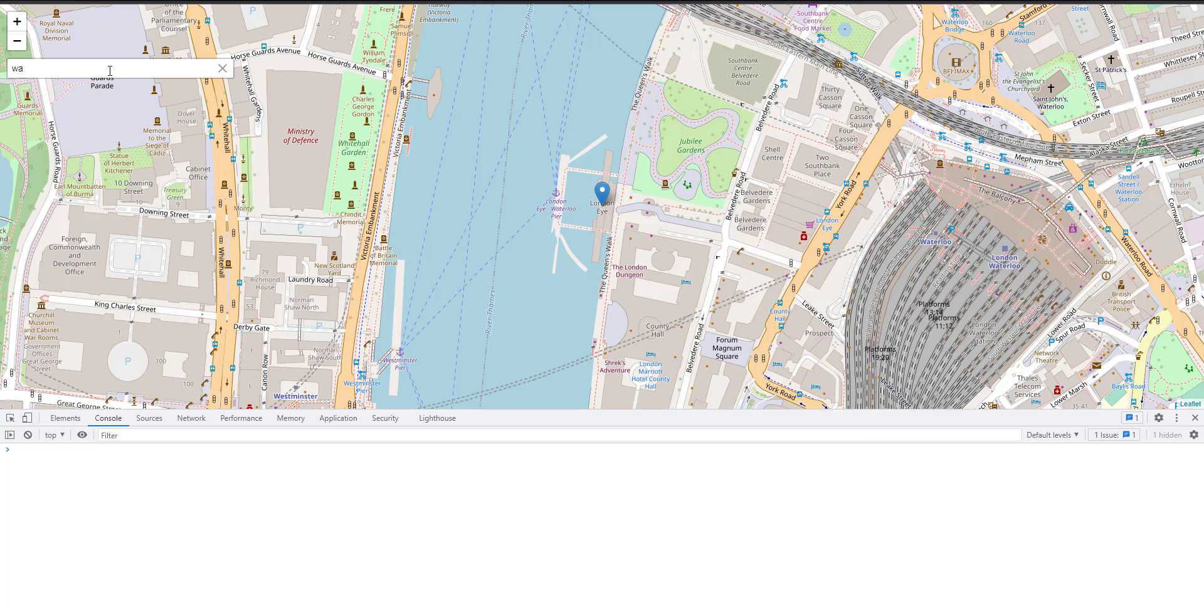
{"action": "type", "text": "london waterloo"}
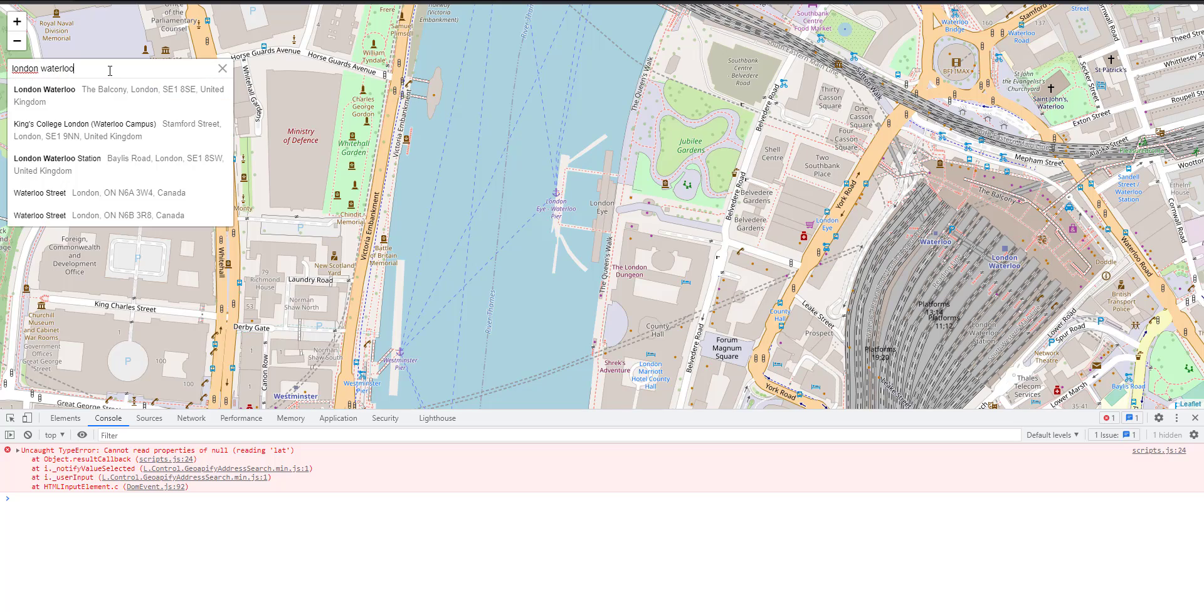
{"action": "left_click", "coordinate": [44, 89]}
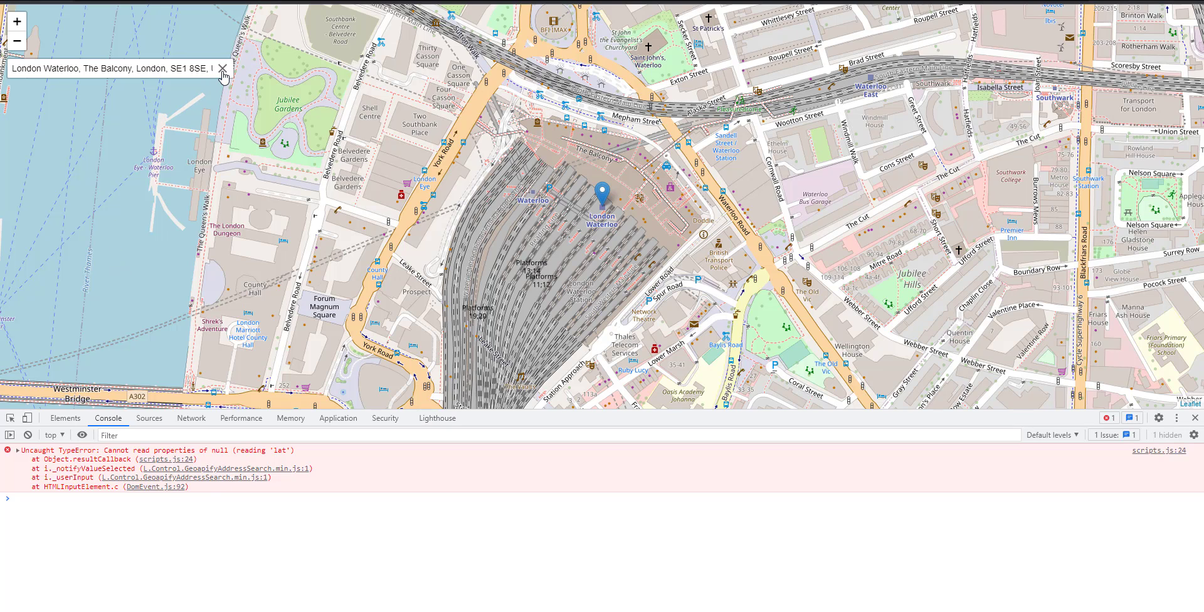
{"action": "left_click", "coordinate": [222, 68]}
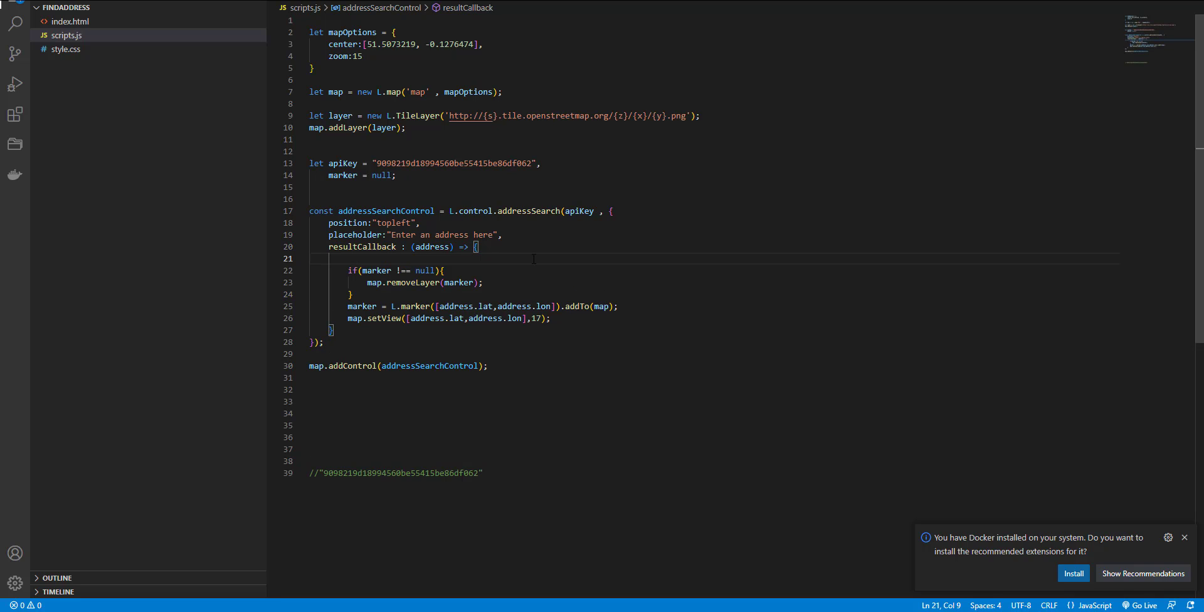
- Begin if(!address){ above the marker check in resultCallback
{"action": "type", "text": "if()"}
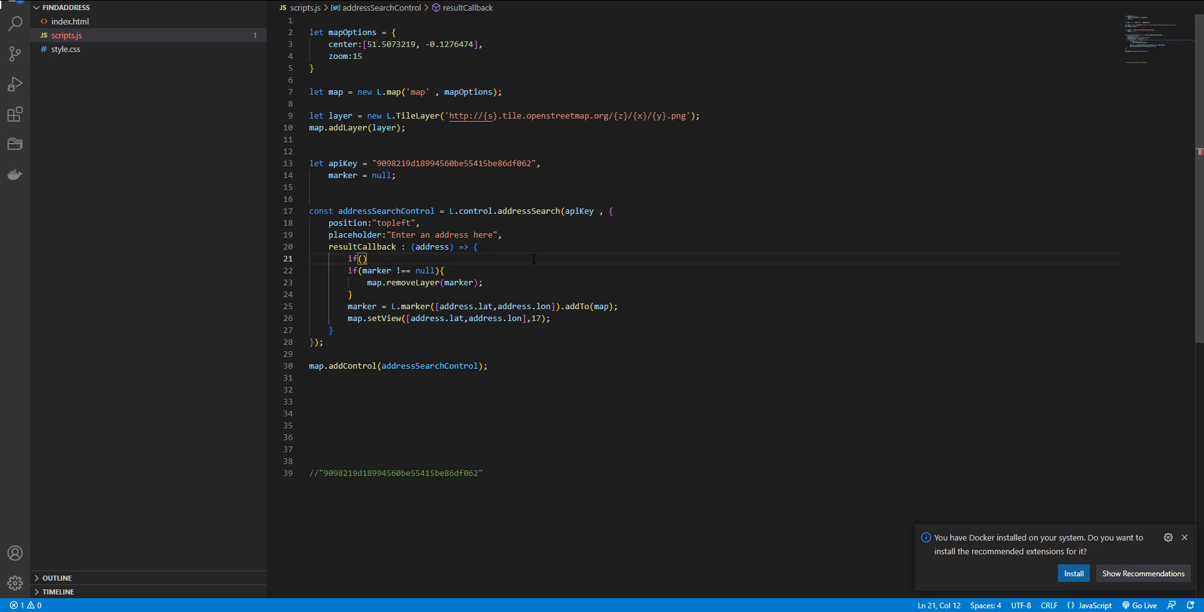
{"action": "type", "text": "!address"}
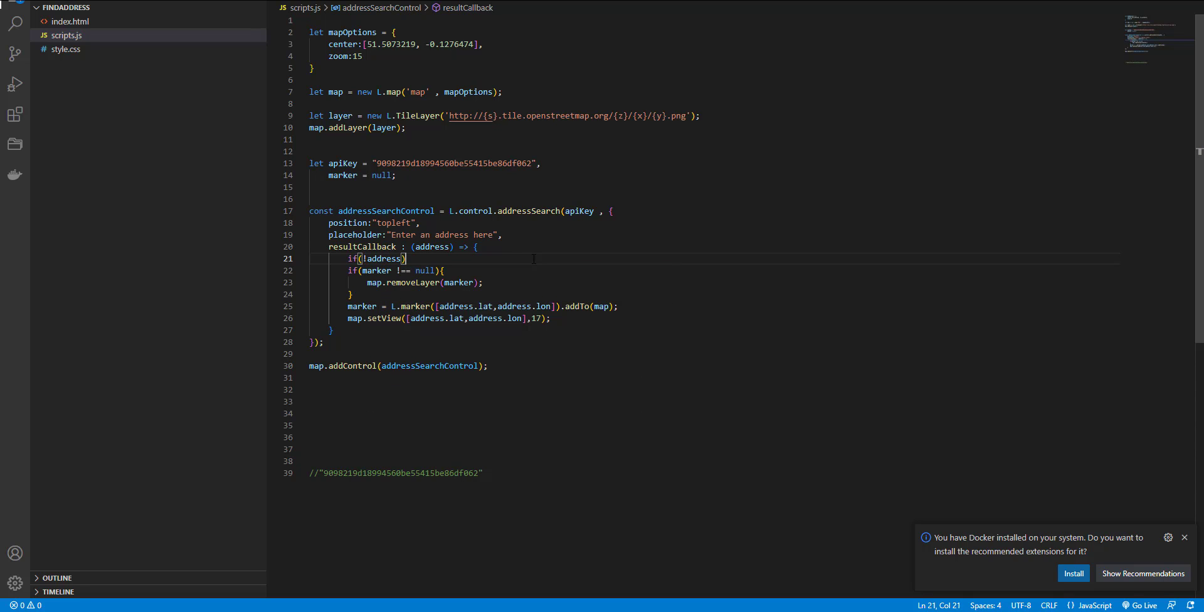
{"action": "type", "text": "{"}
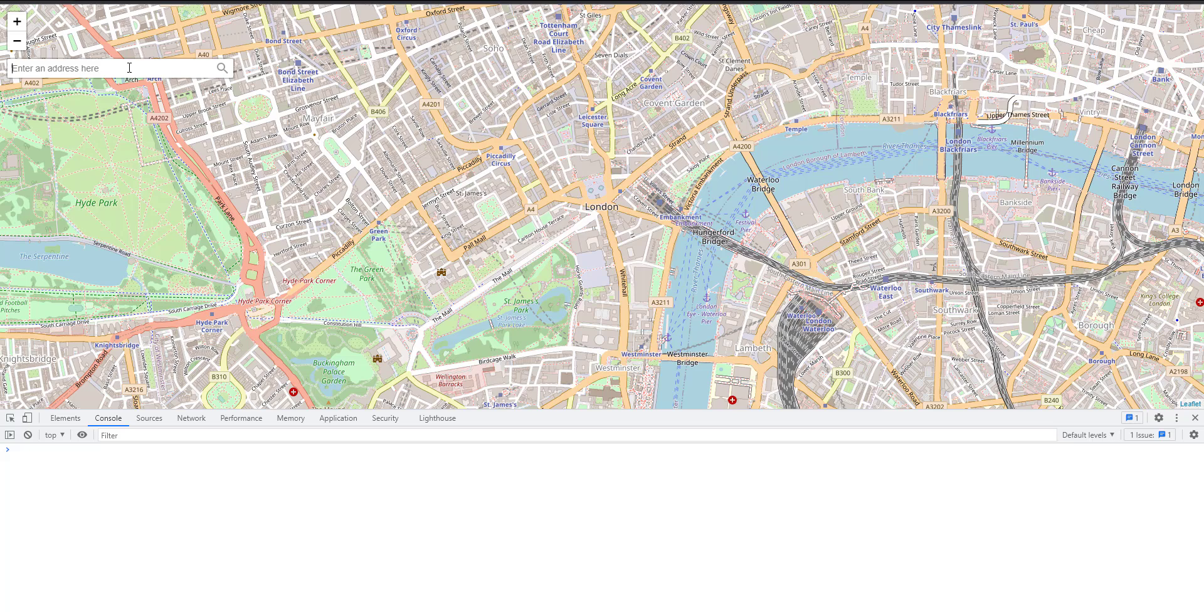
- Select London Eye, clear the box without error, then select Daniel Galvin, 58-60 George Street, London, W1U
{"action": "type", "text": "lo"}
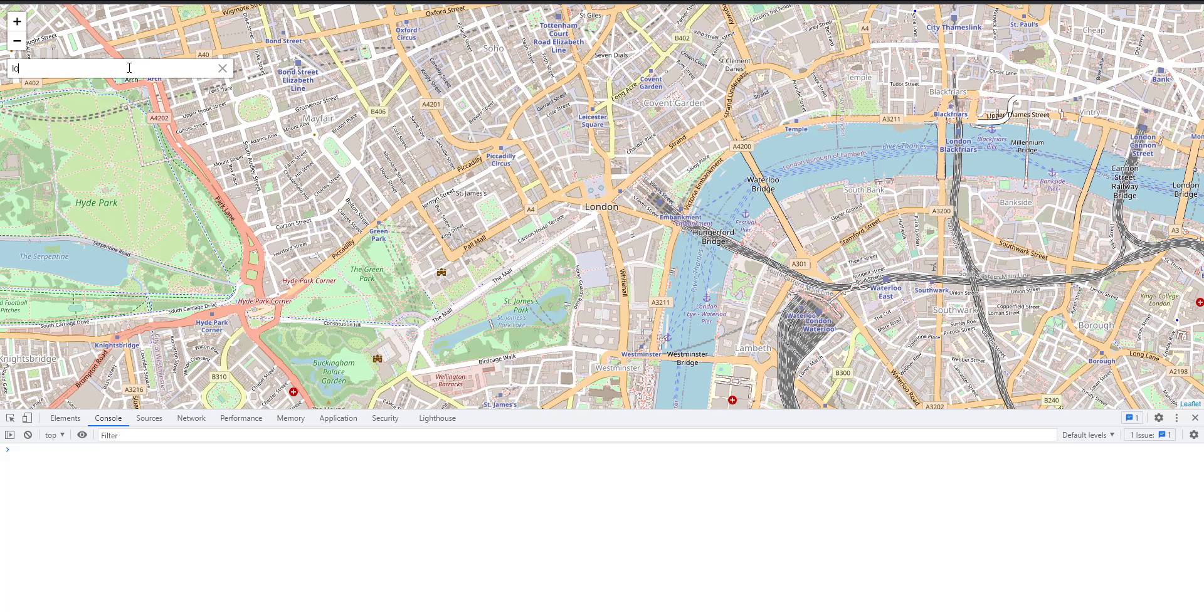
{"action": "type", "text": "london eye"}
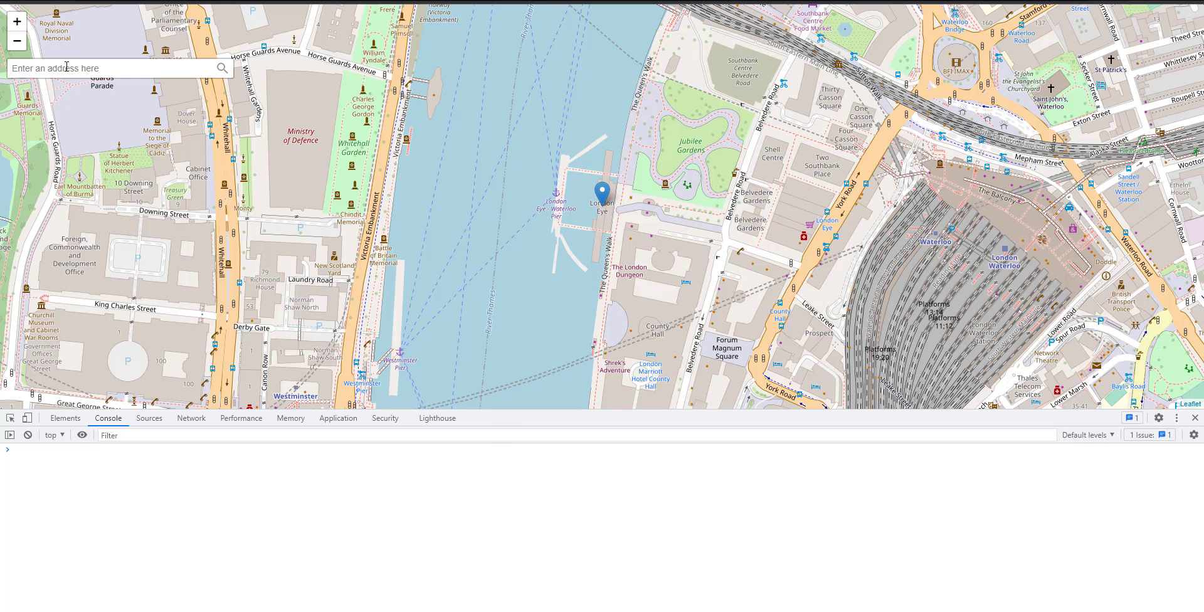
{"action": "type", "text": "Daniel Galvin, 58-60 George Street, London, W1U"}
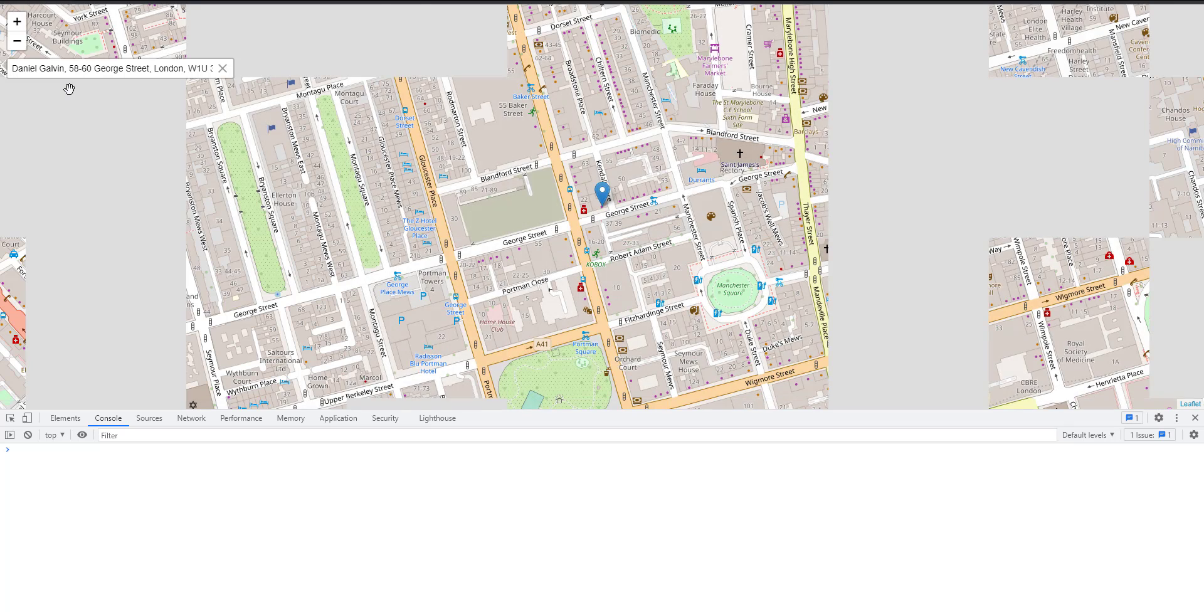